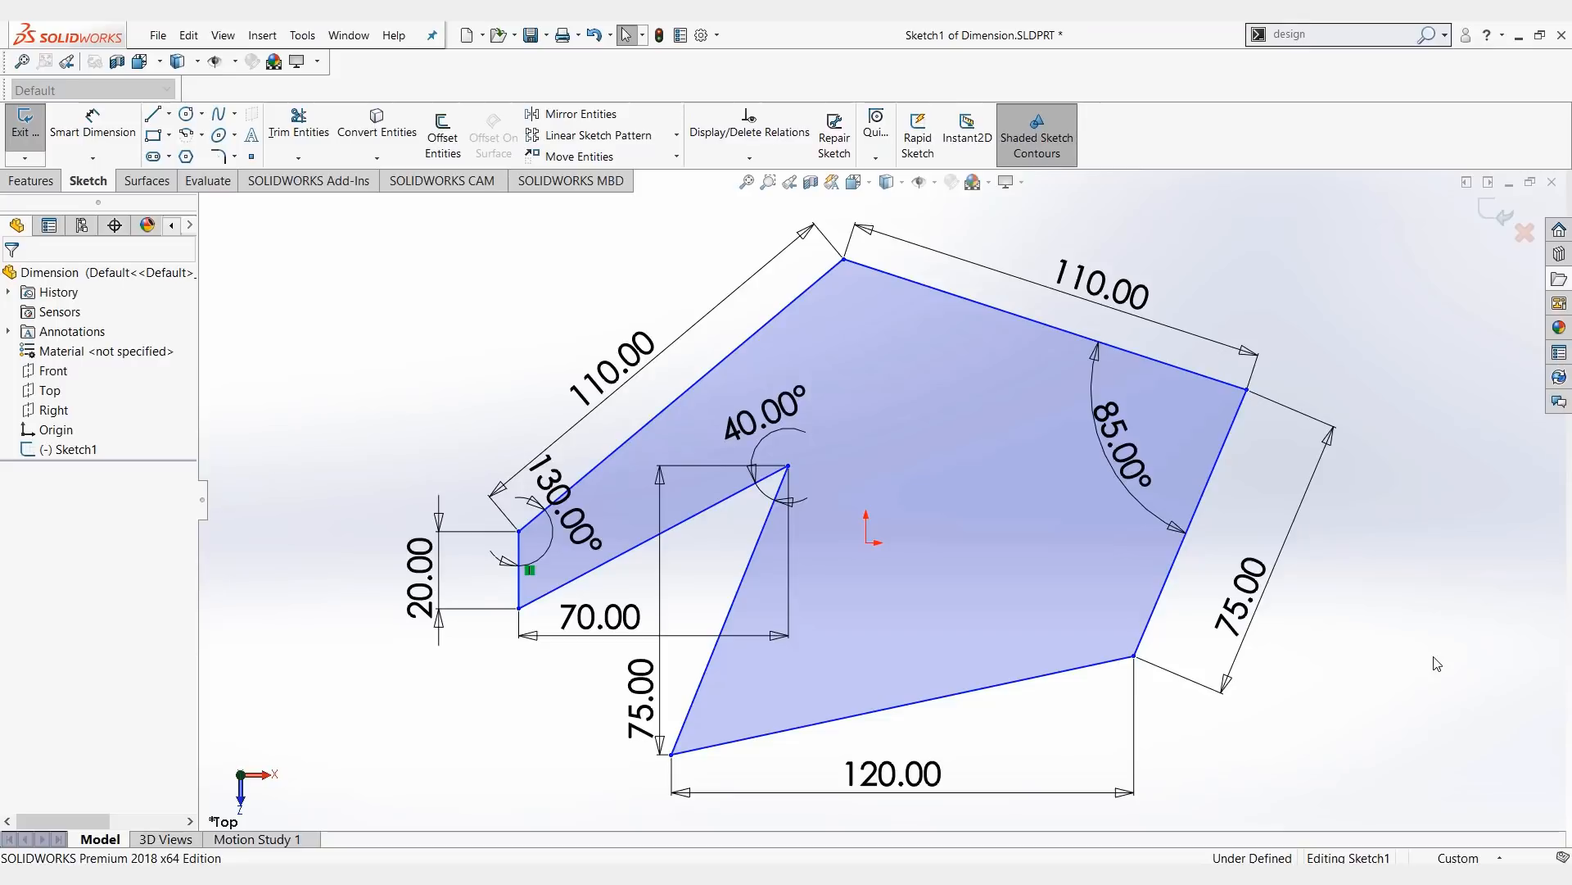
pyautogui.moveTo(656, 285)
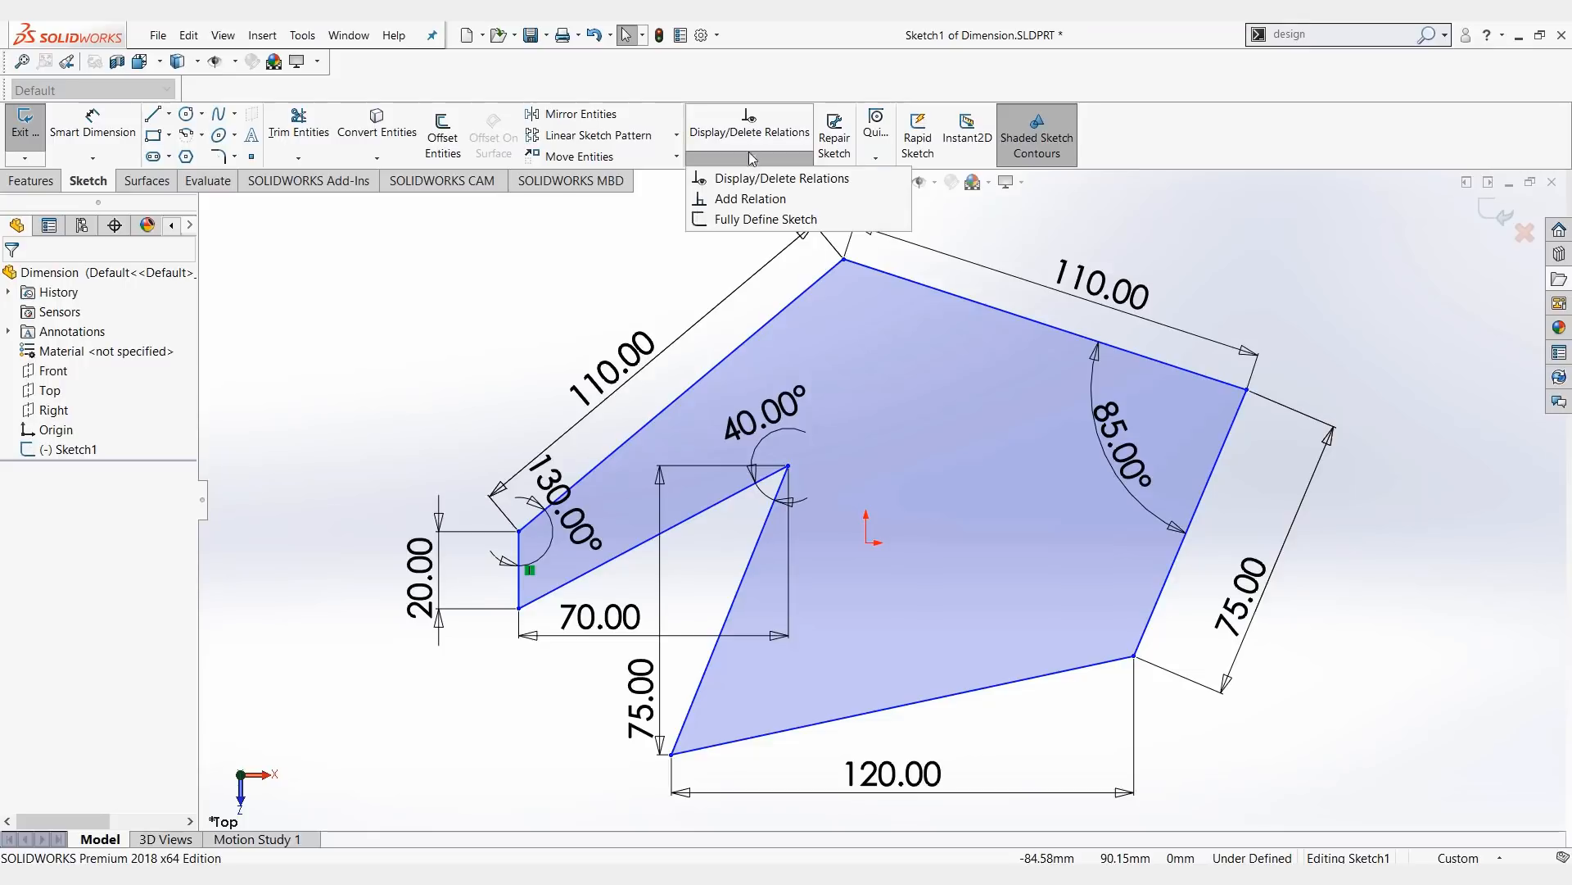
pyautogui.moveTo(764, 219)
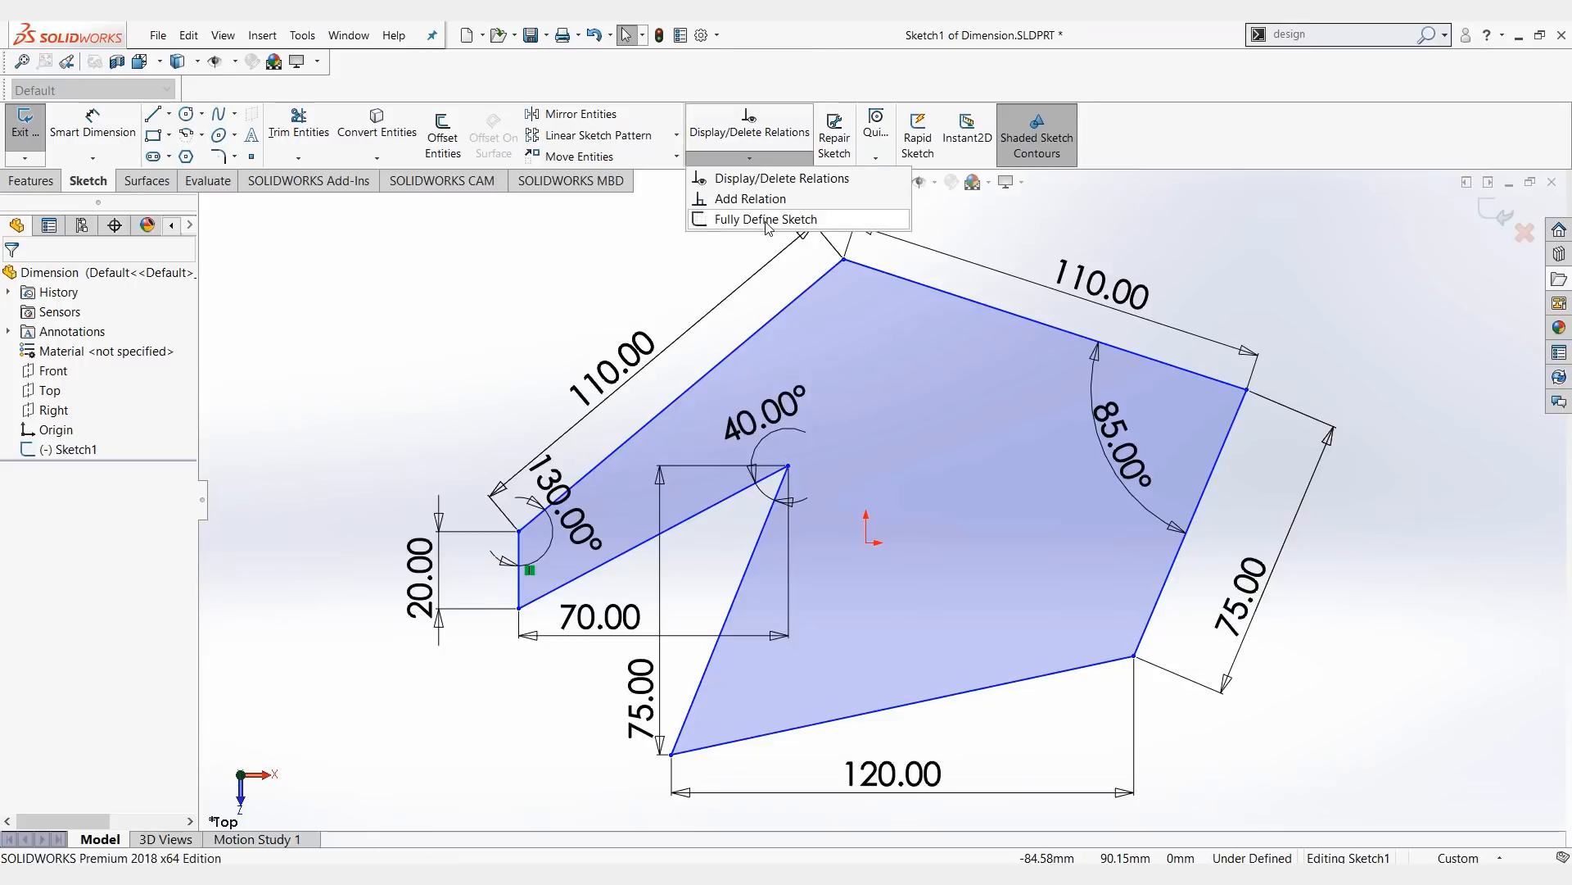
pyautogui.click(768, 218)
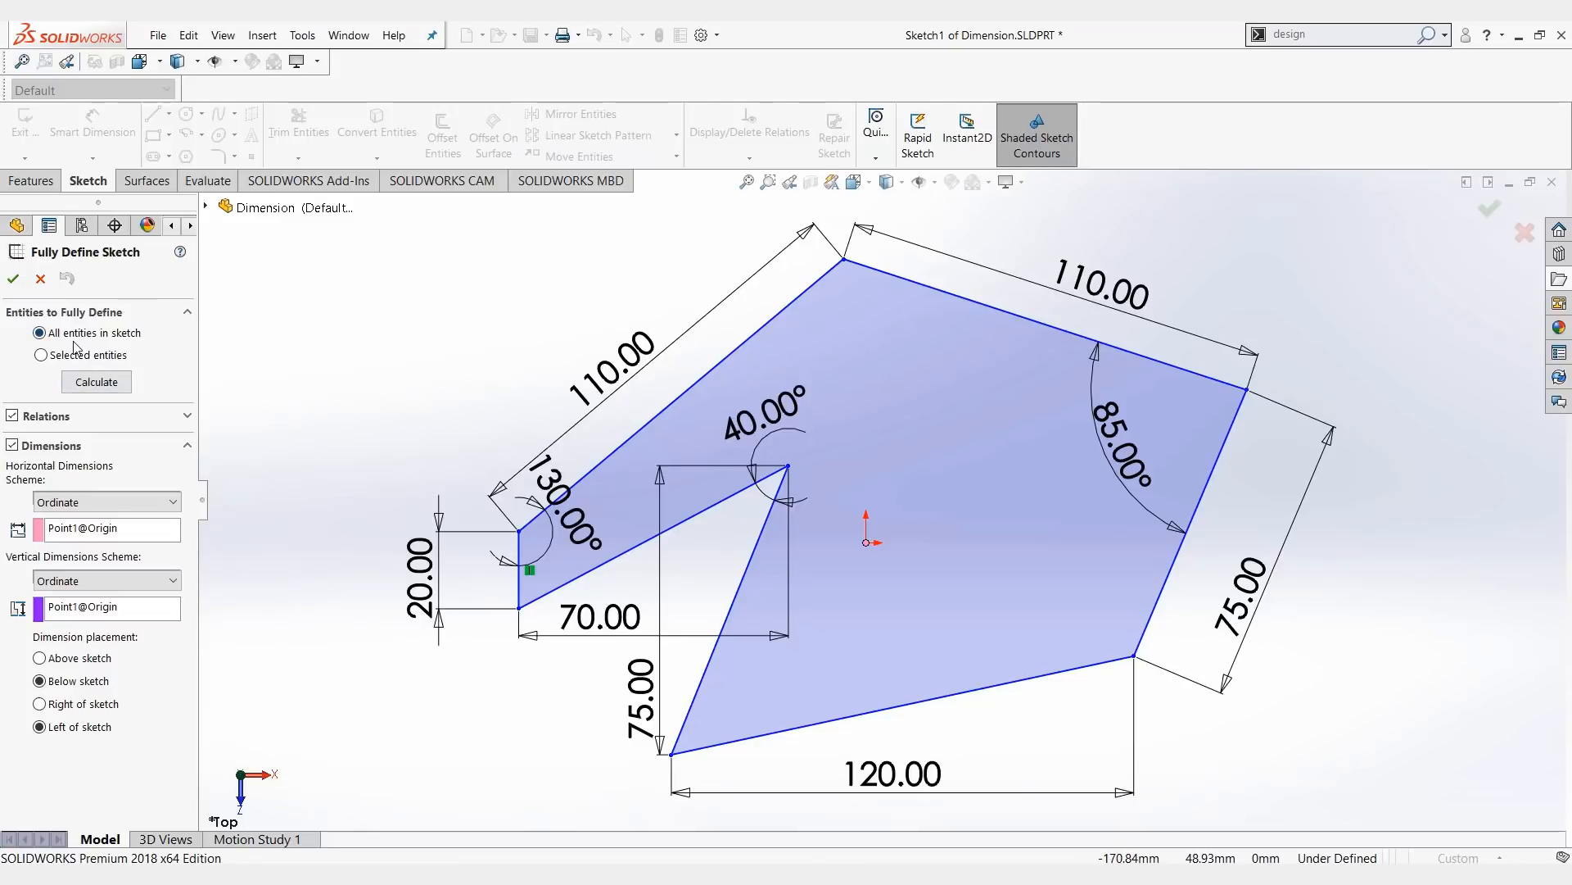
pyautogui.click(39, 333)
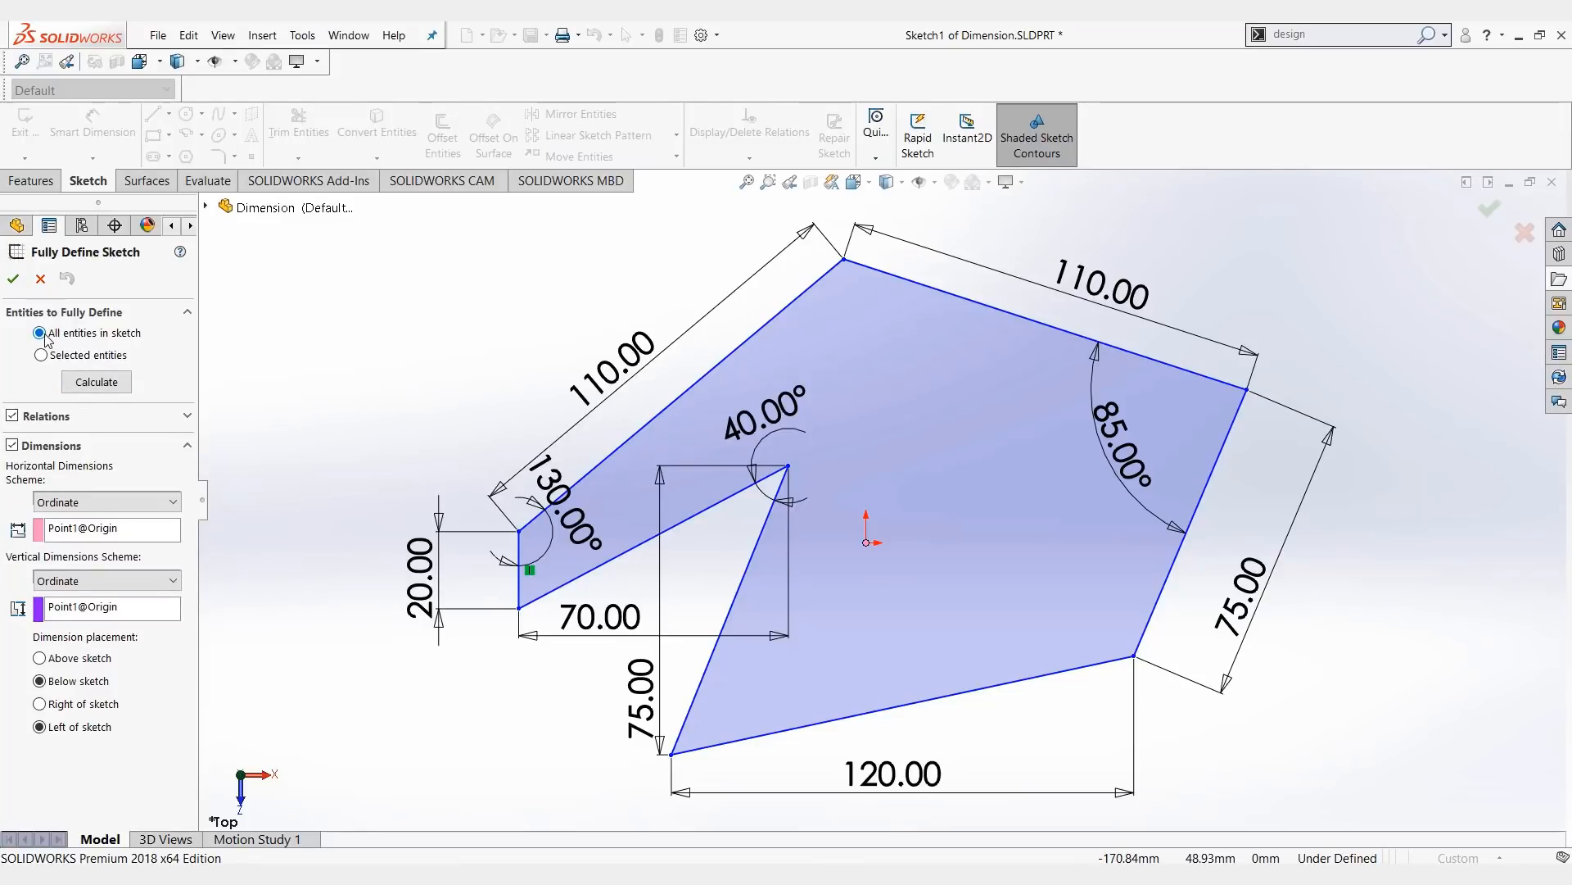
pyautogui.click(97, 381)
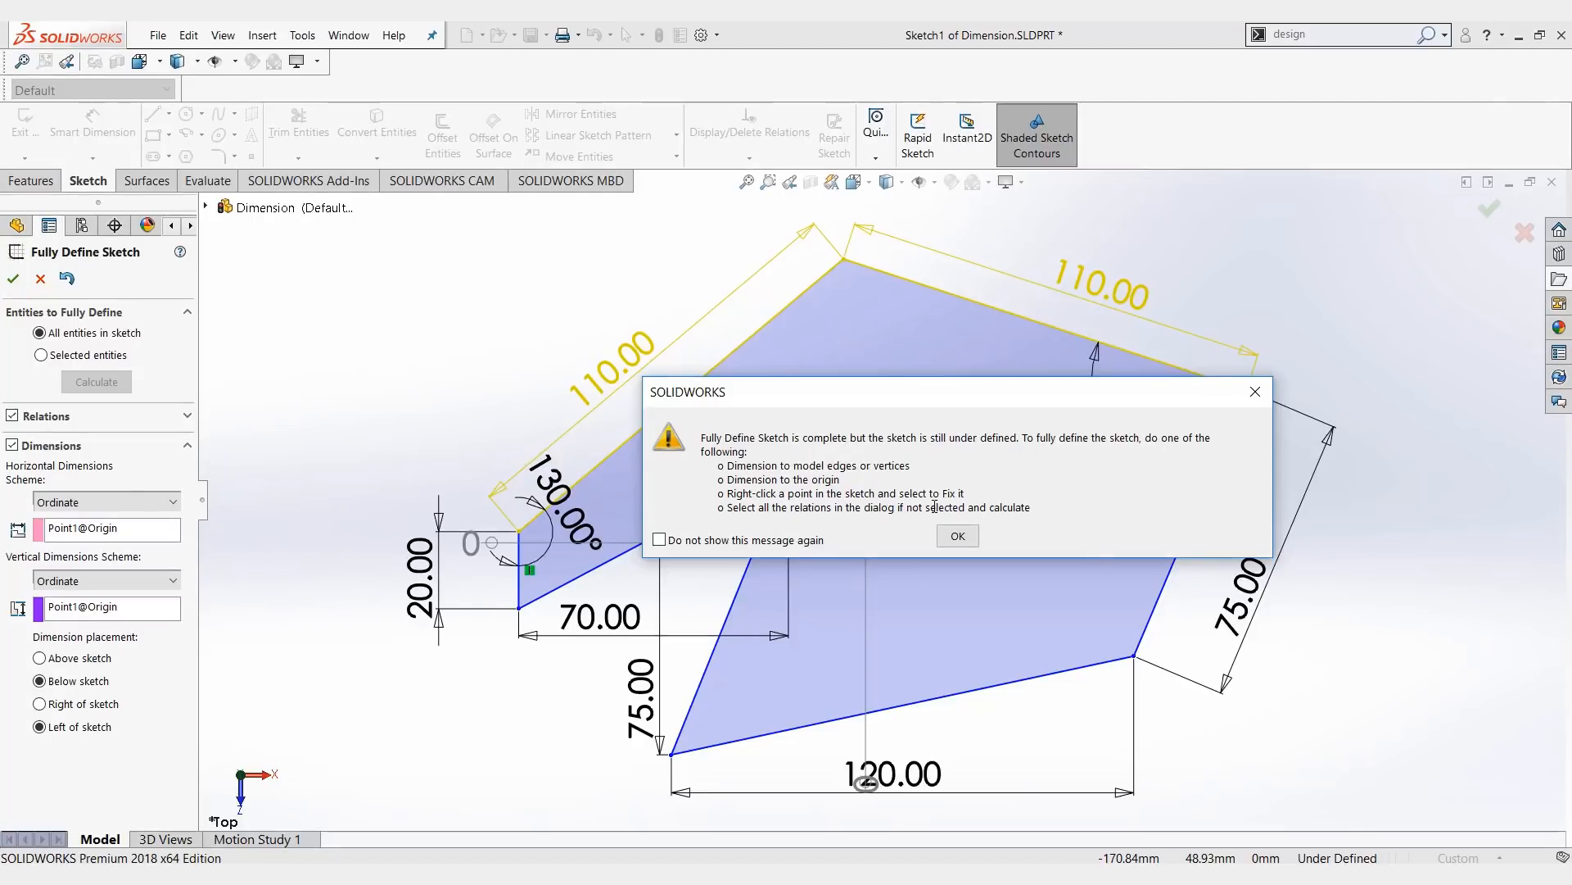
pyautogui.click(955, 536)
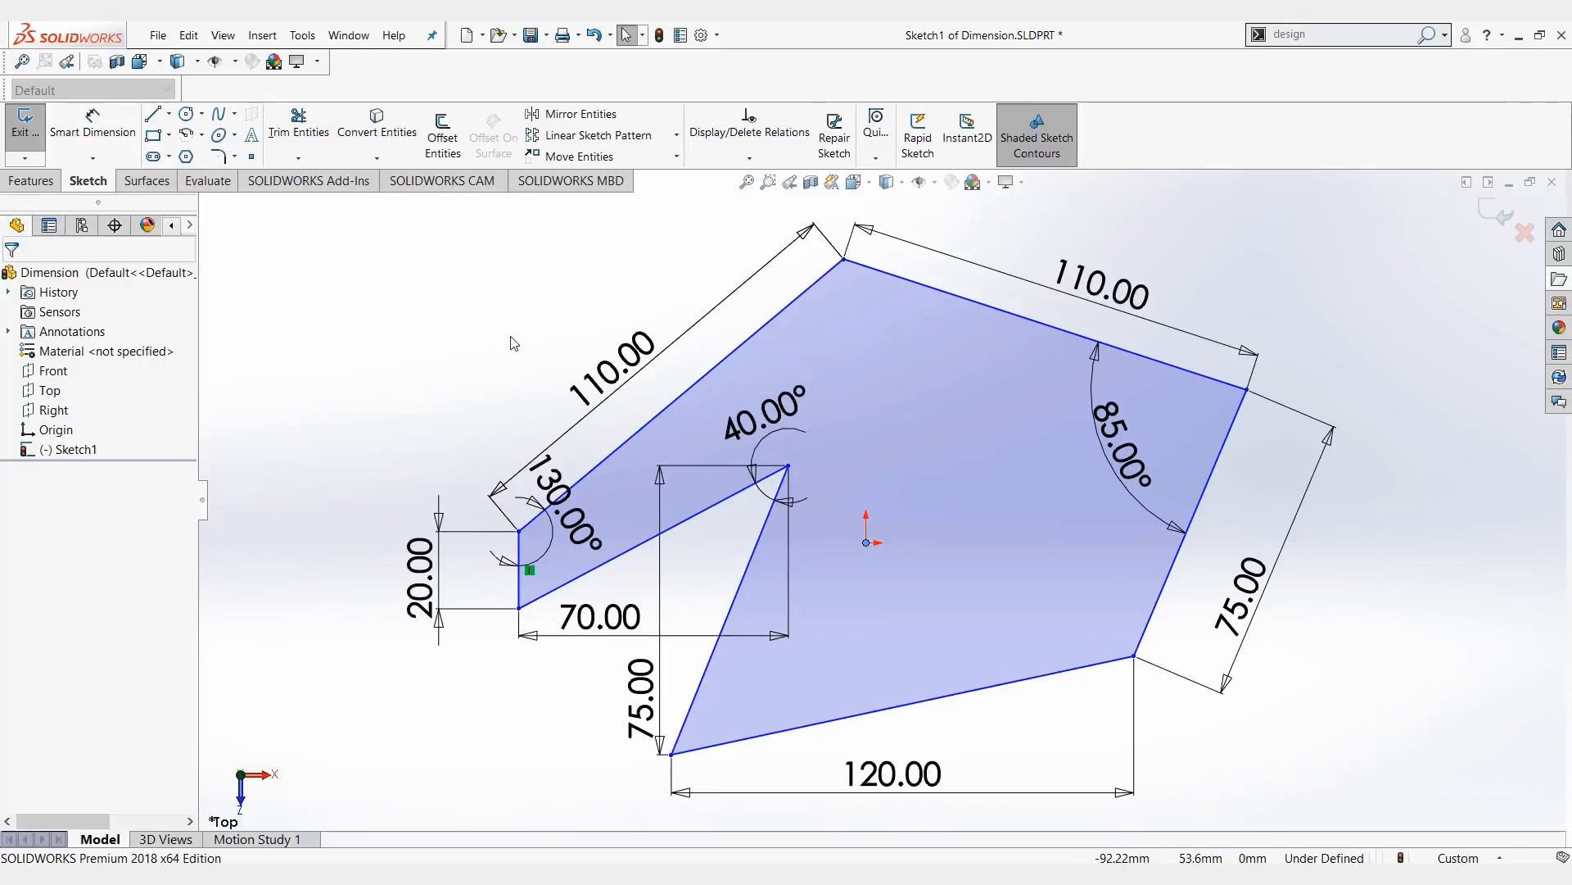
pyautogui.moveTo(823, 482)
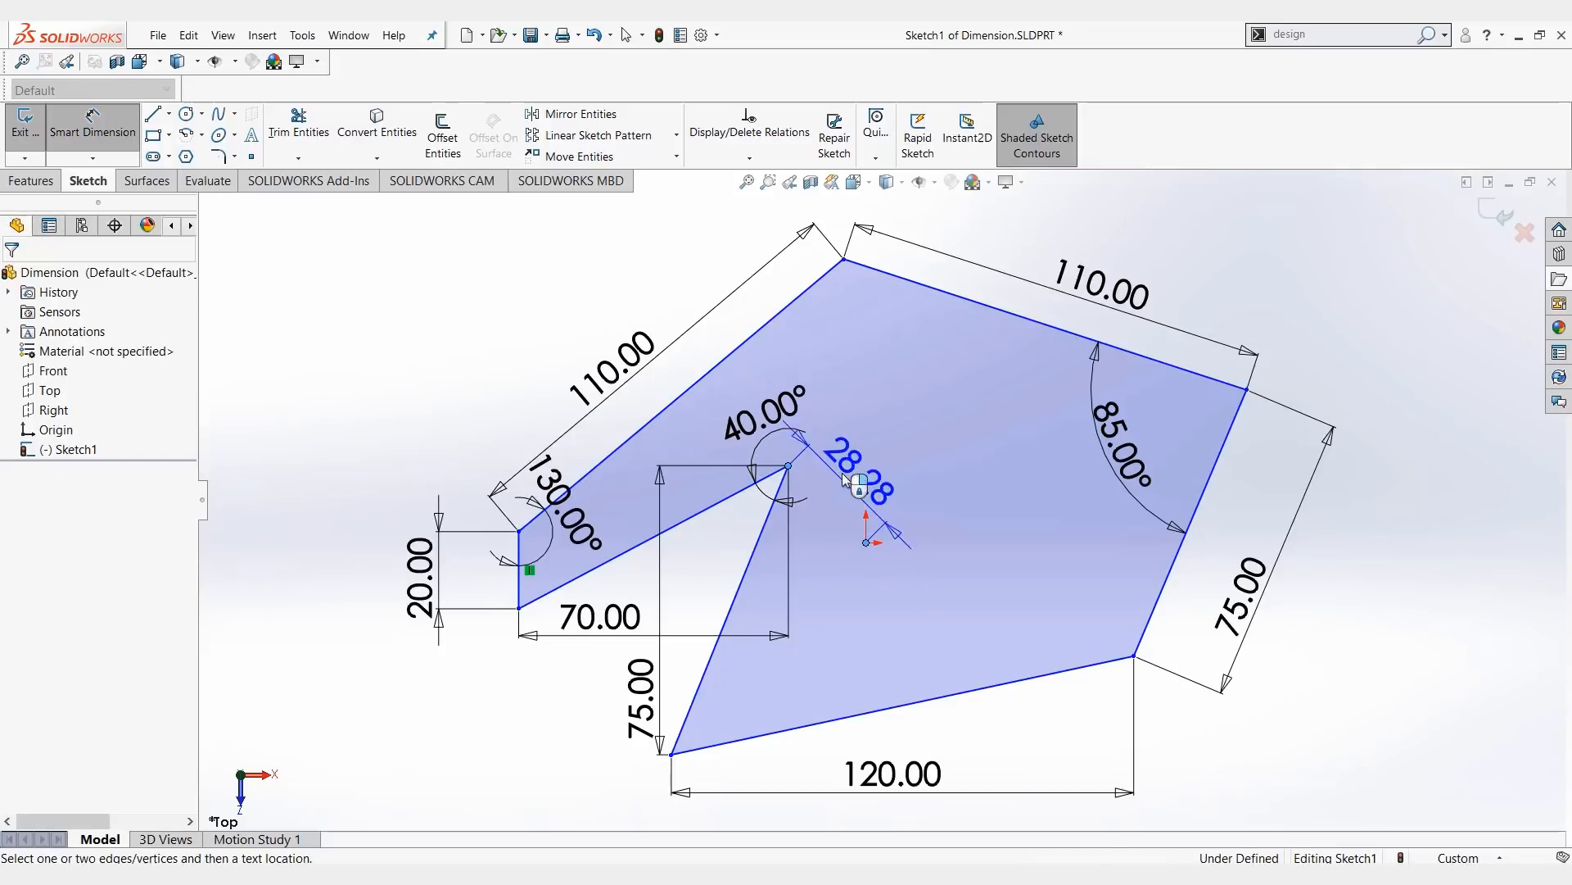
# - Dimension the notch vertex to the origin: 20.00 mm horizontally and 20.00 mm vertically
pyautogui.click(858, 491)
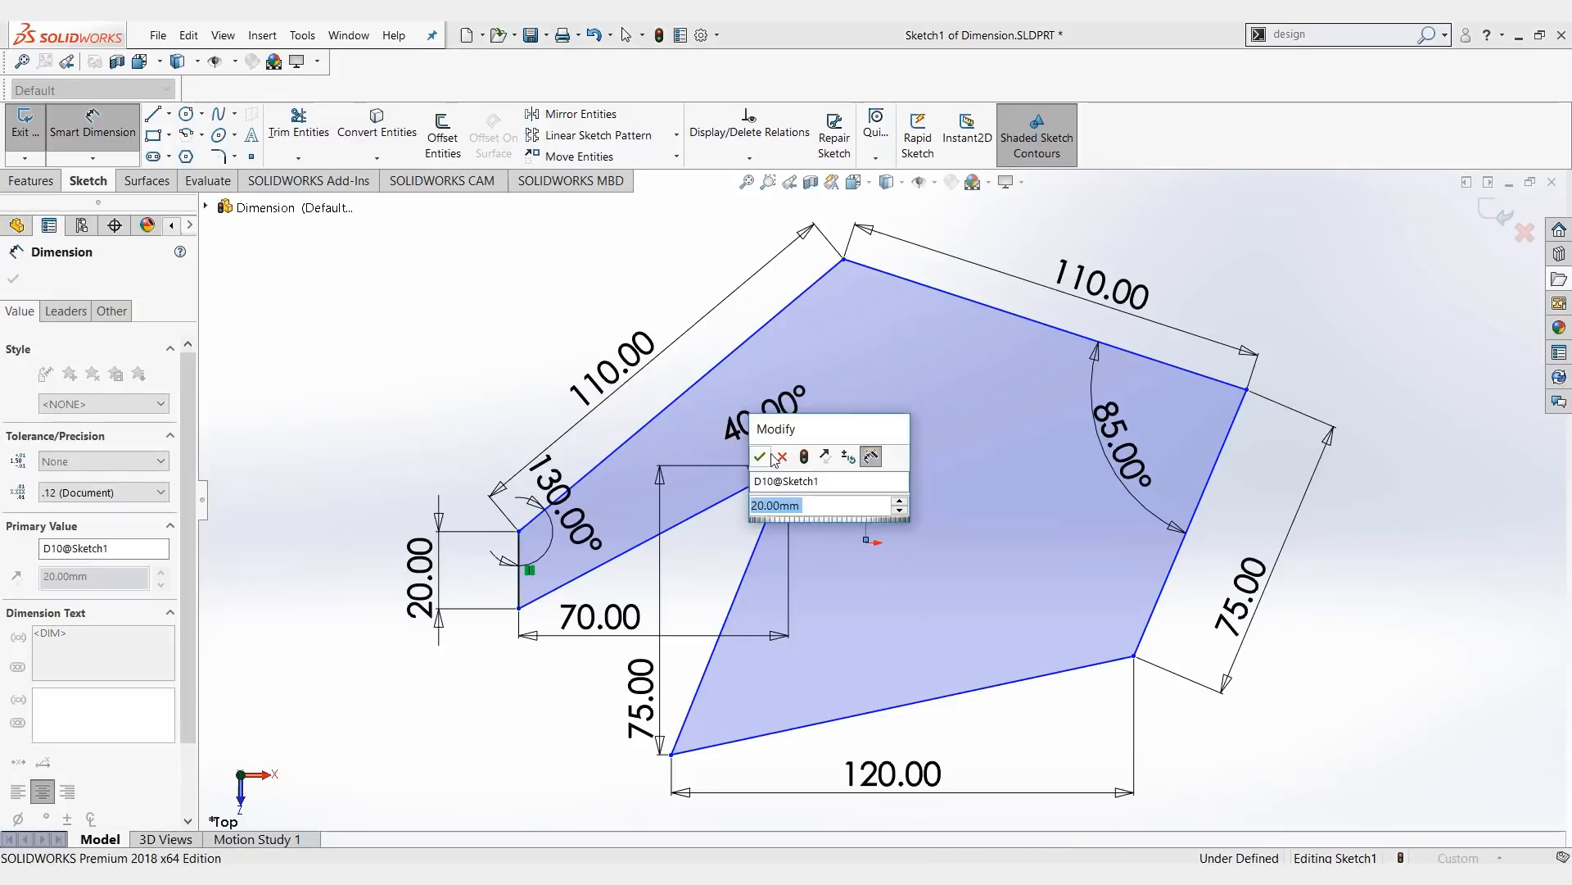
pyautogui.click(760, 457)
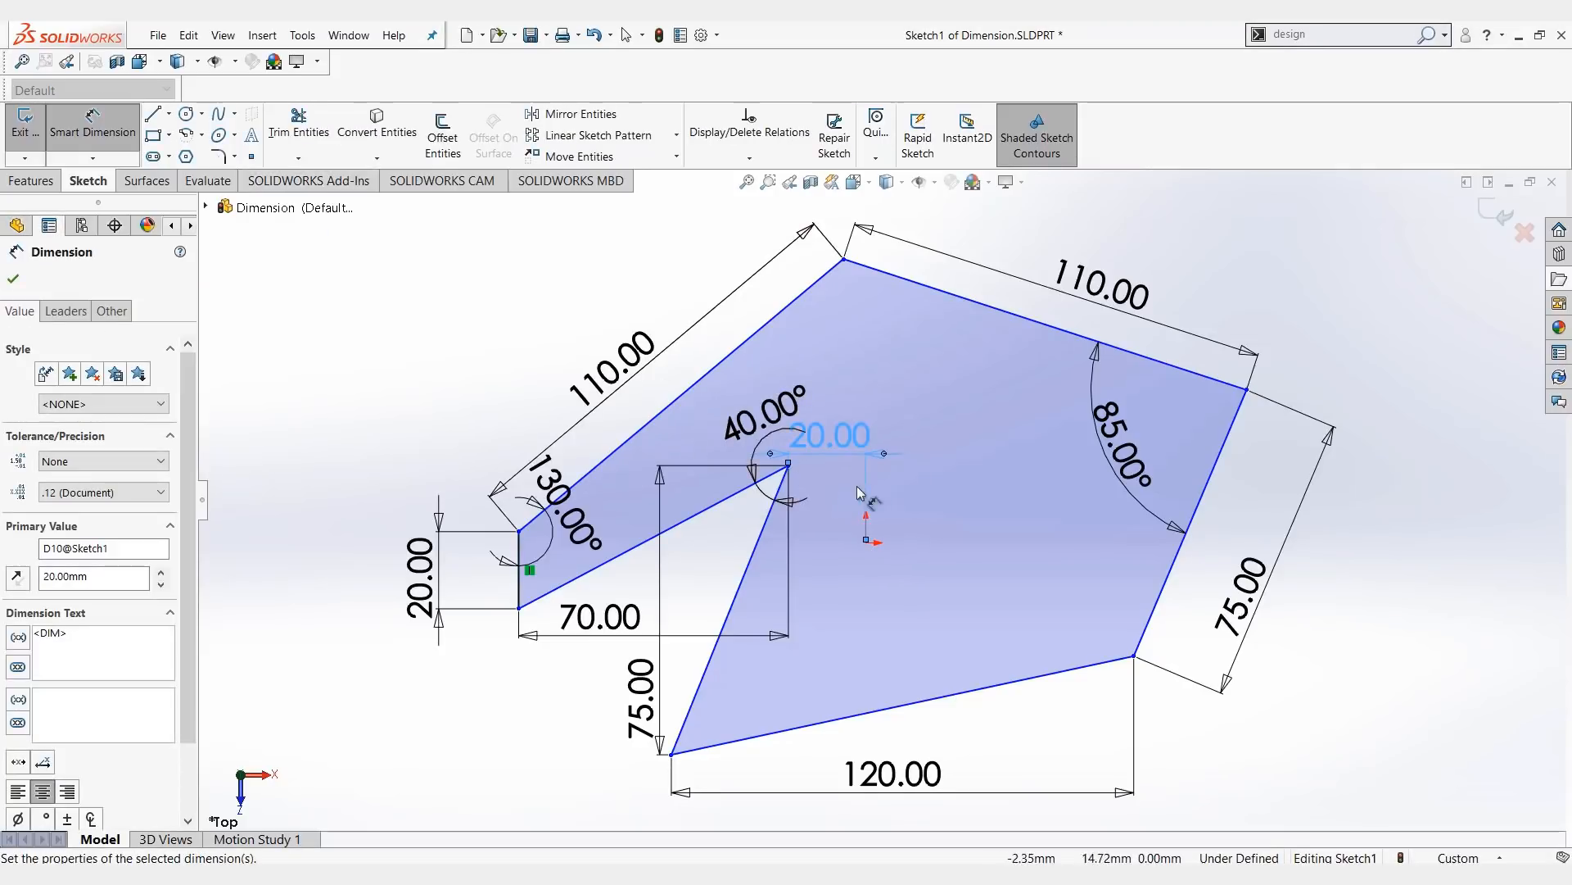
pyautogui.moveTo(867, 546)
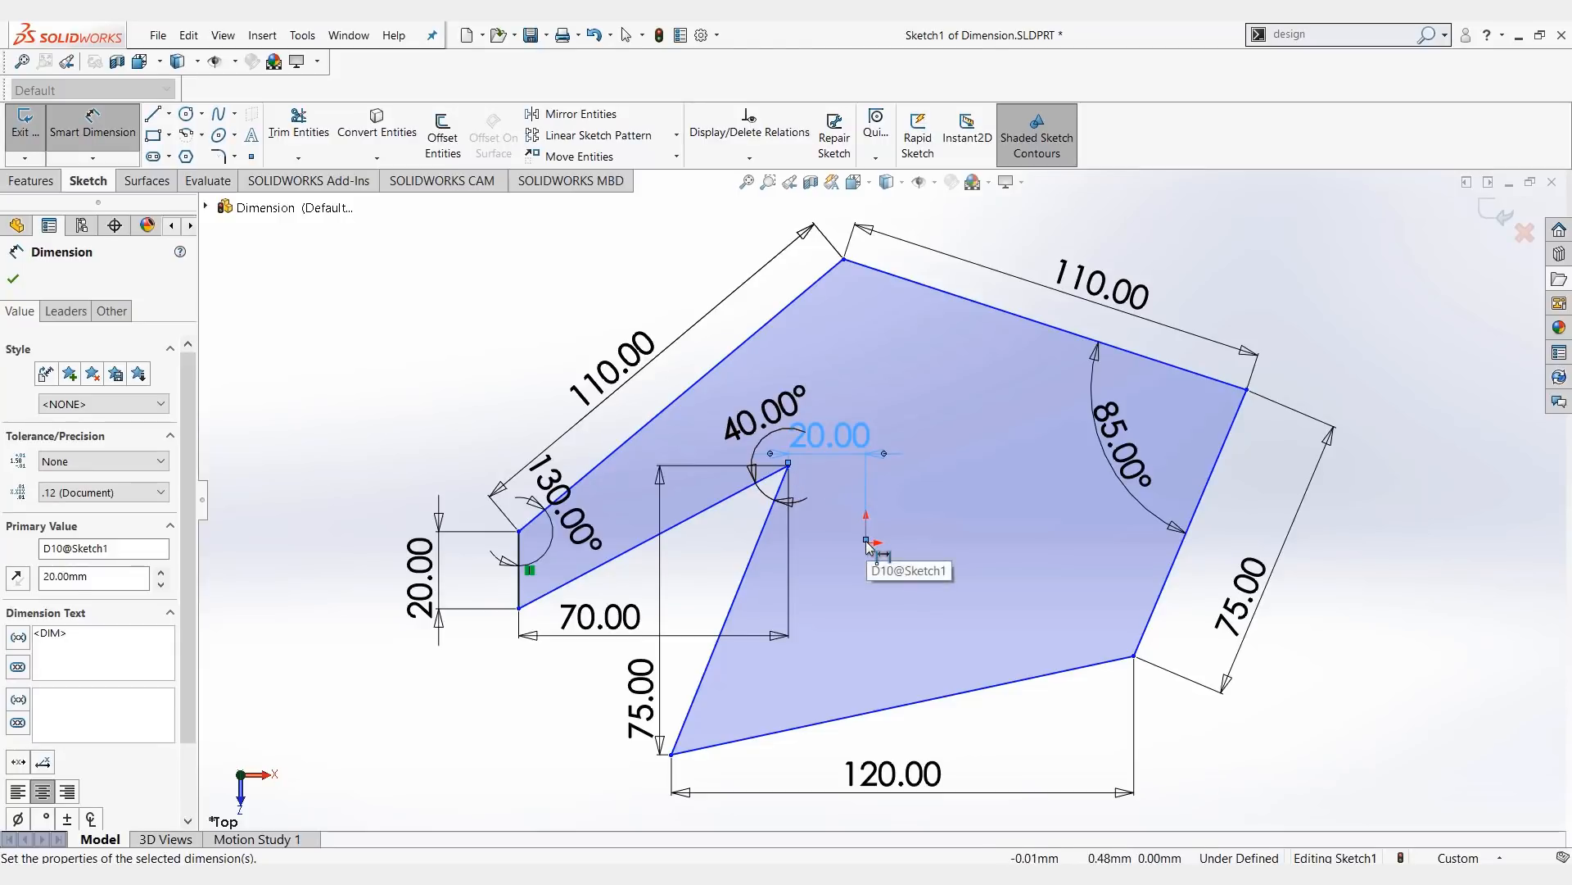
pyautogui.click(819, 488)
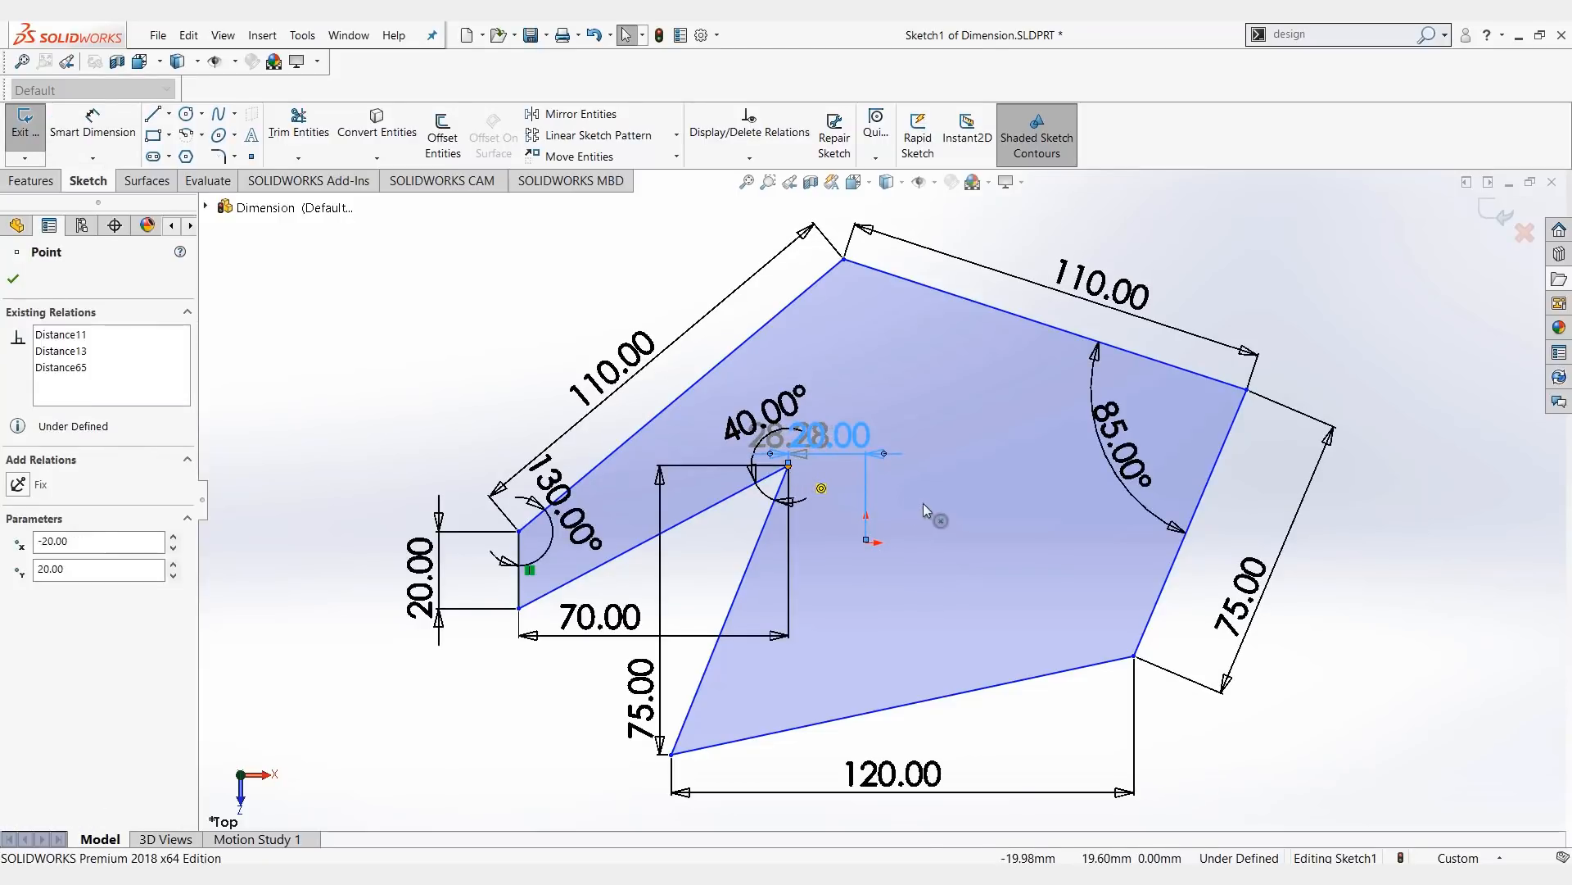
pyautogui.click(822, 435)
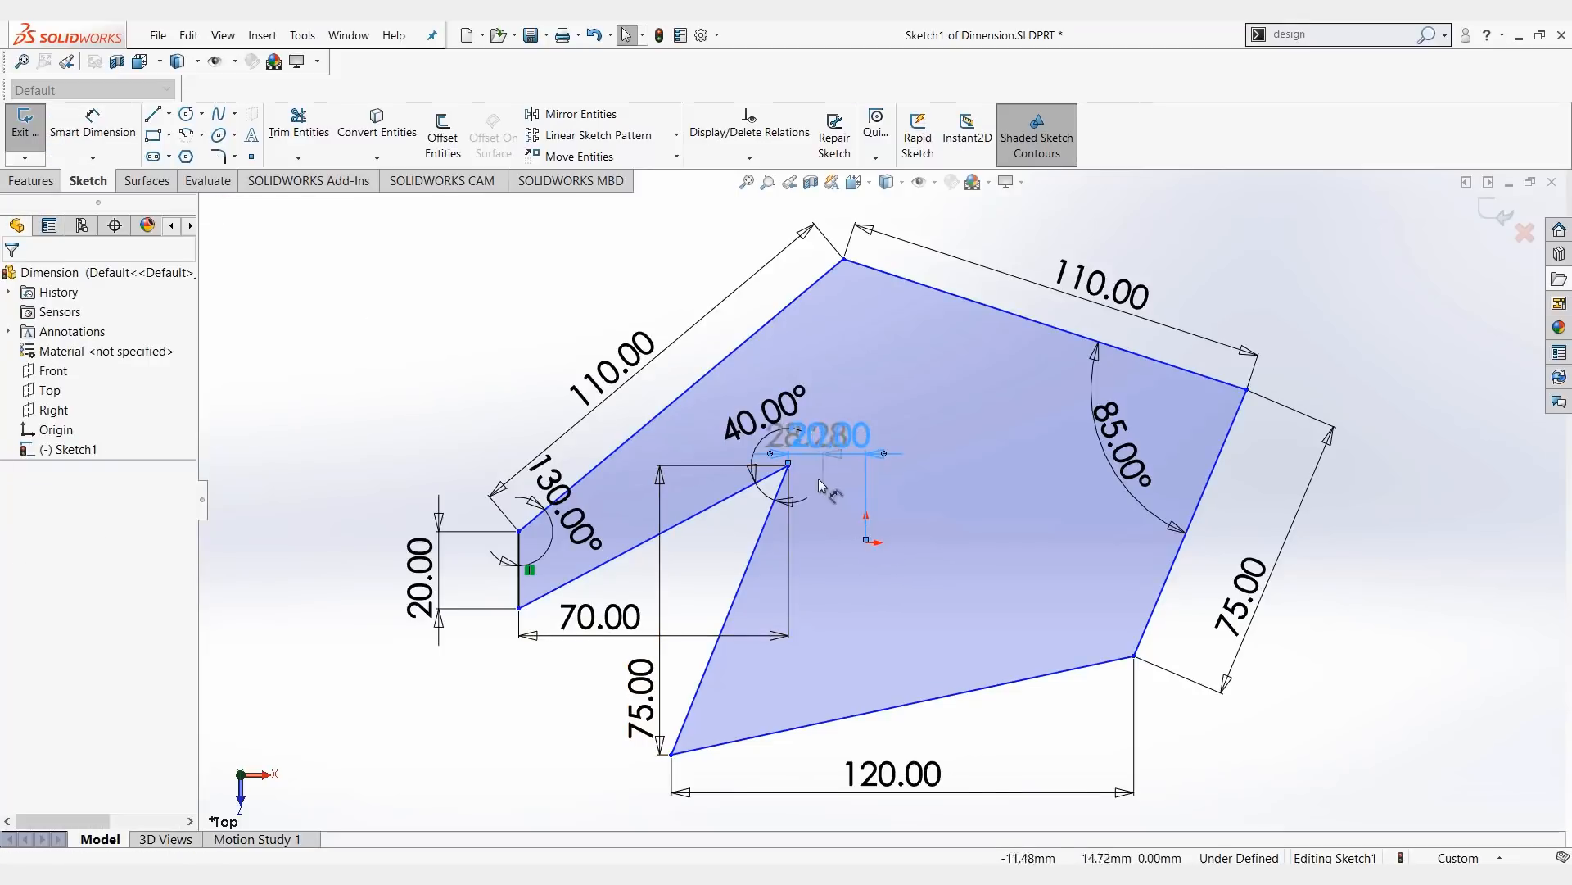
pyautogui.click(831, 434)
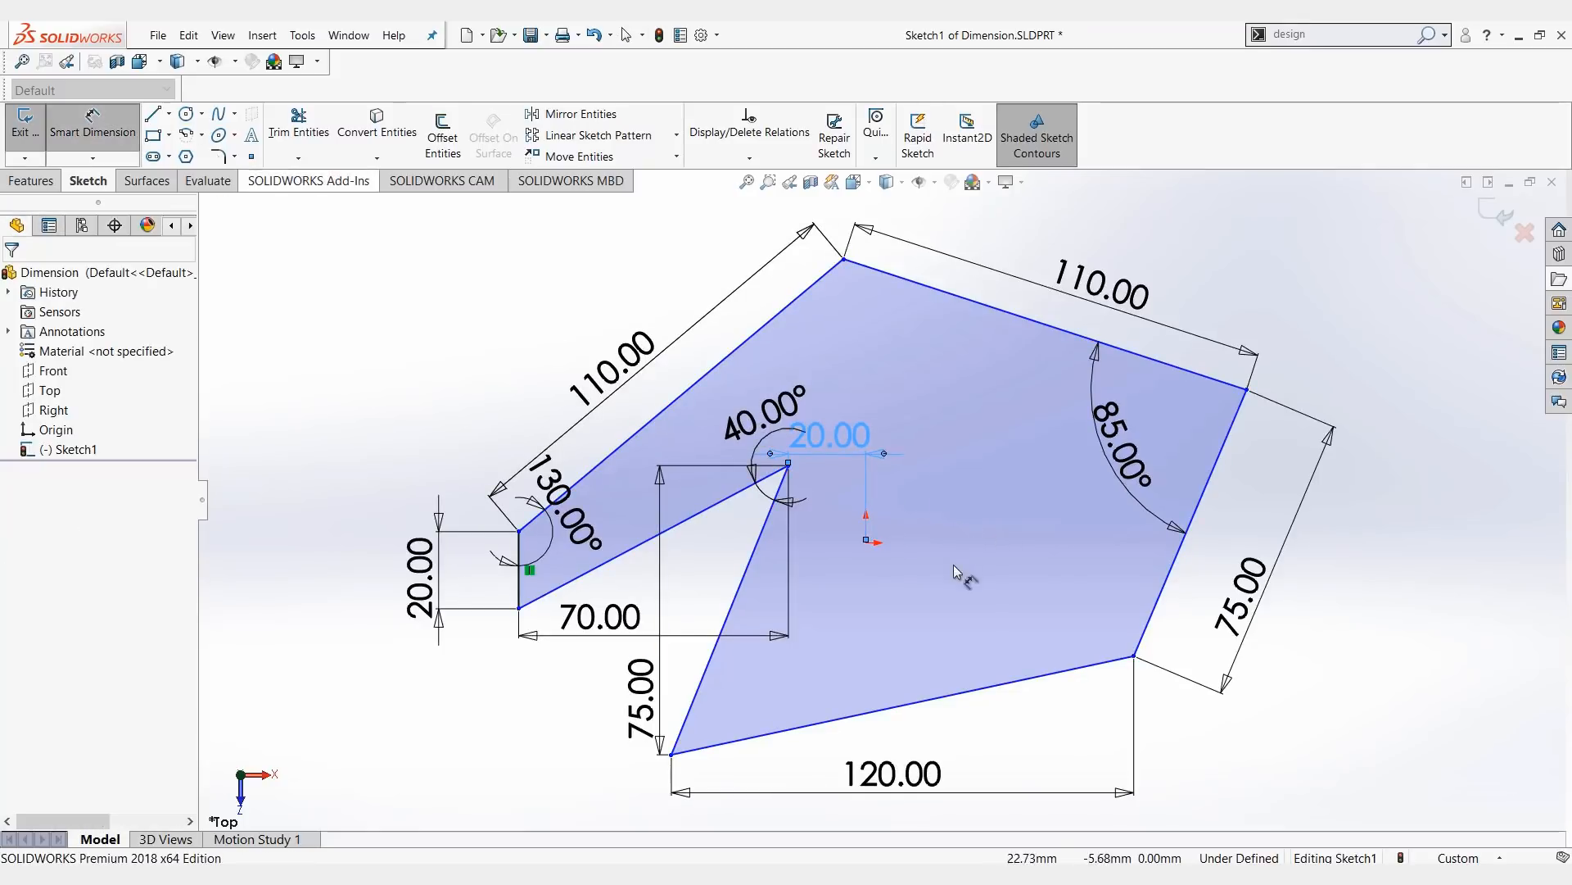
pyautogui.moveTo(867, 551)
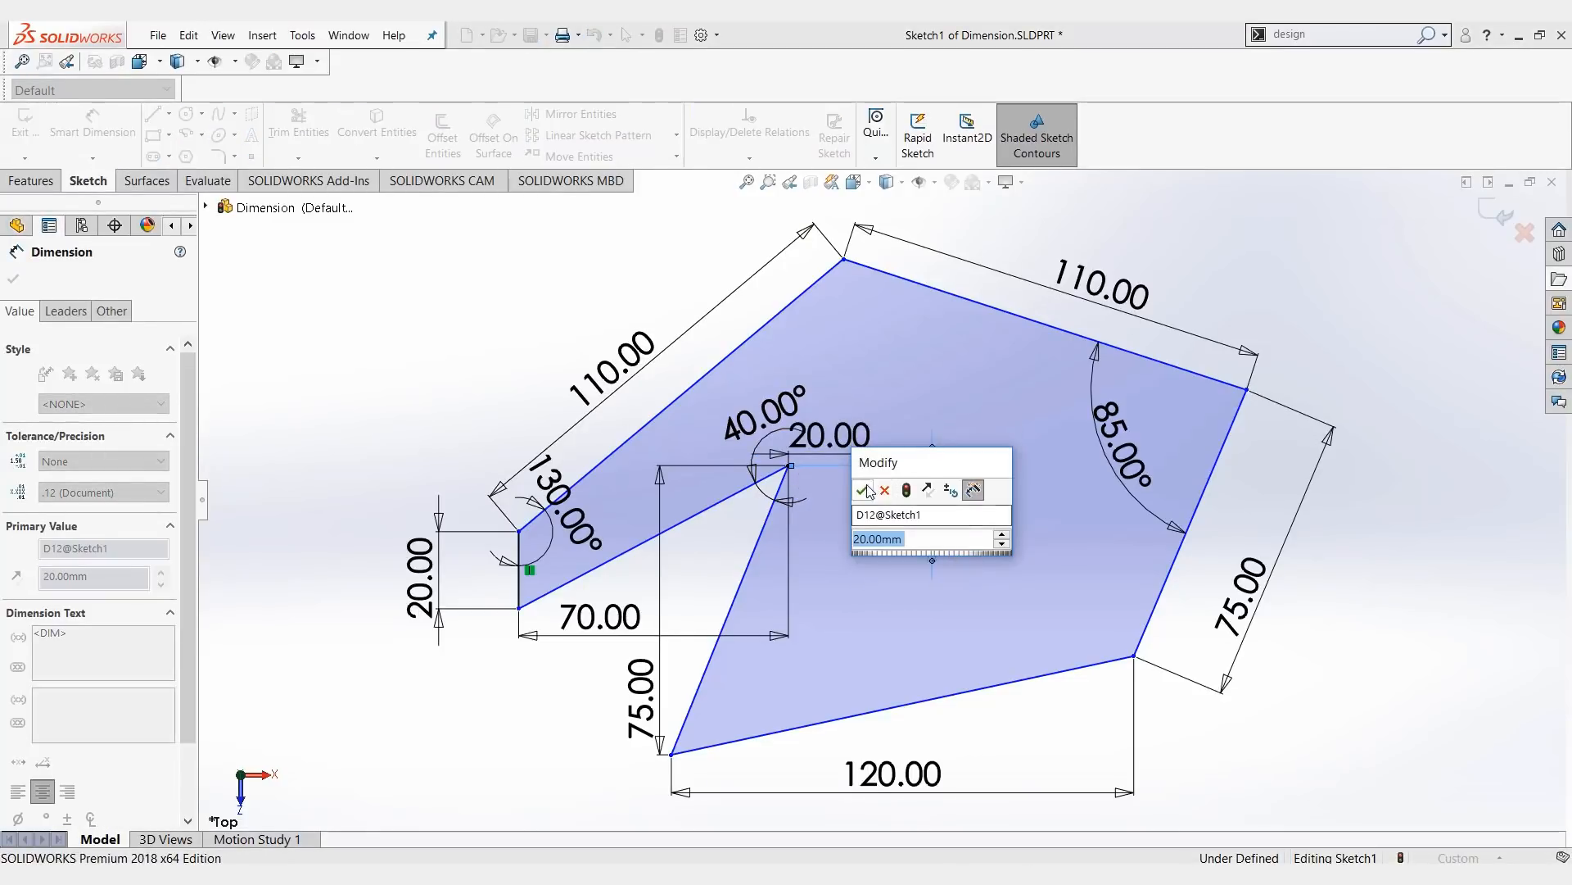
pyautogui.click(864, 491)
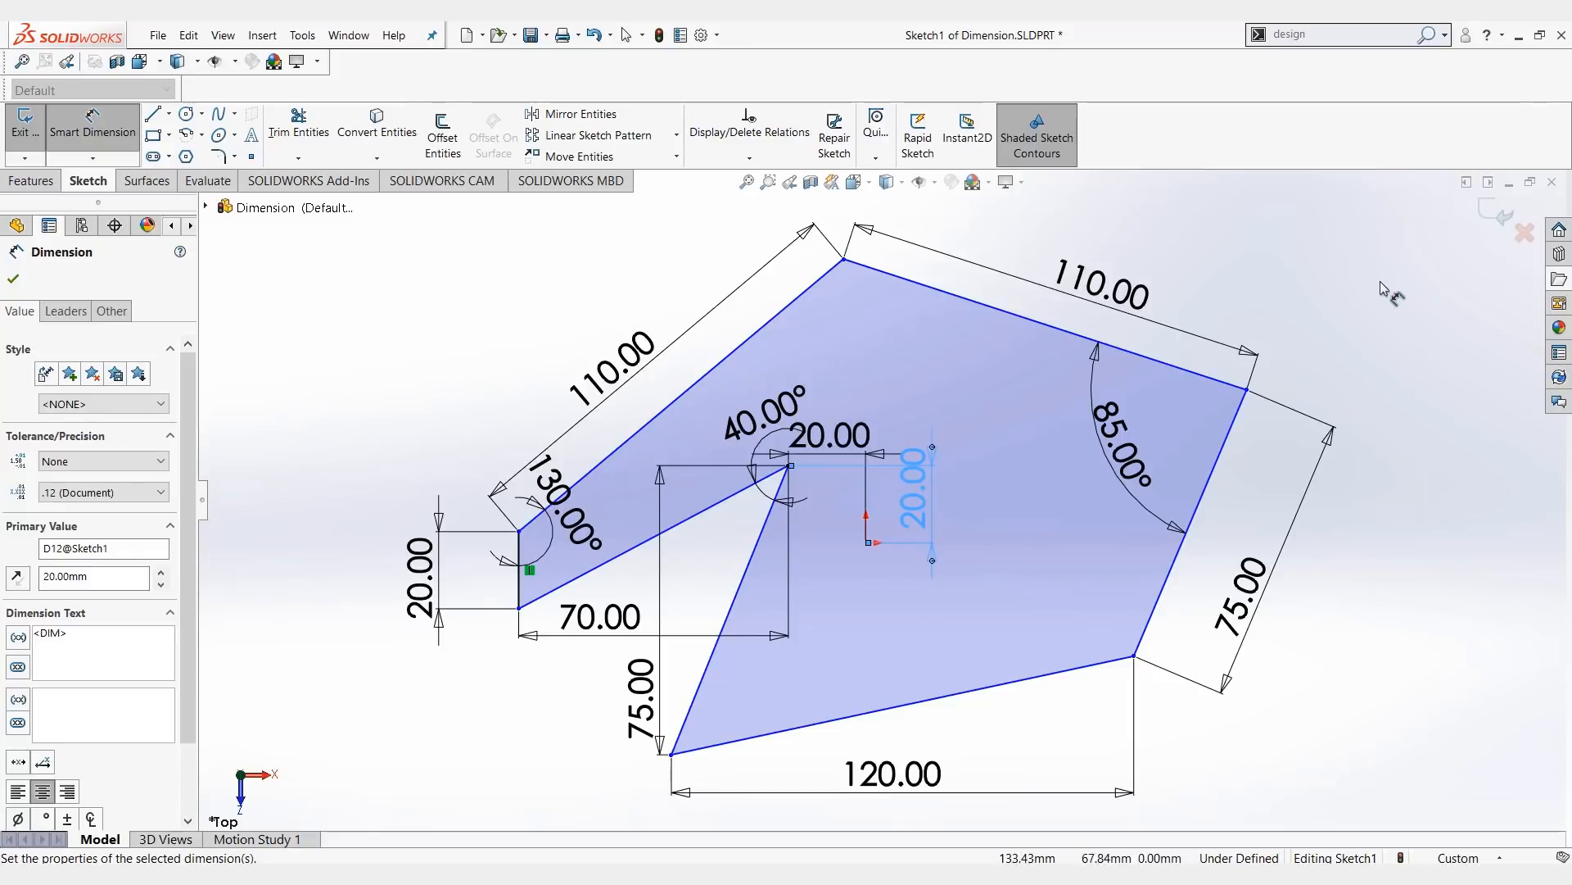
pyautogui.moveTo(1366, 331)
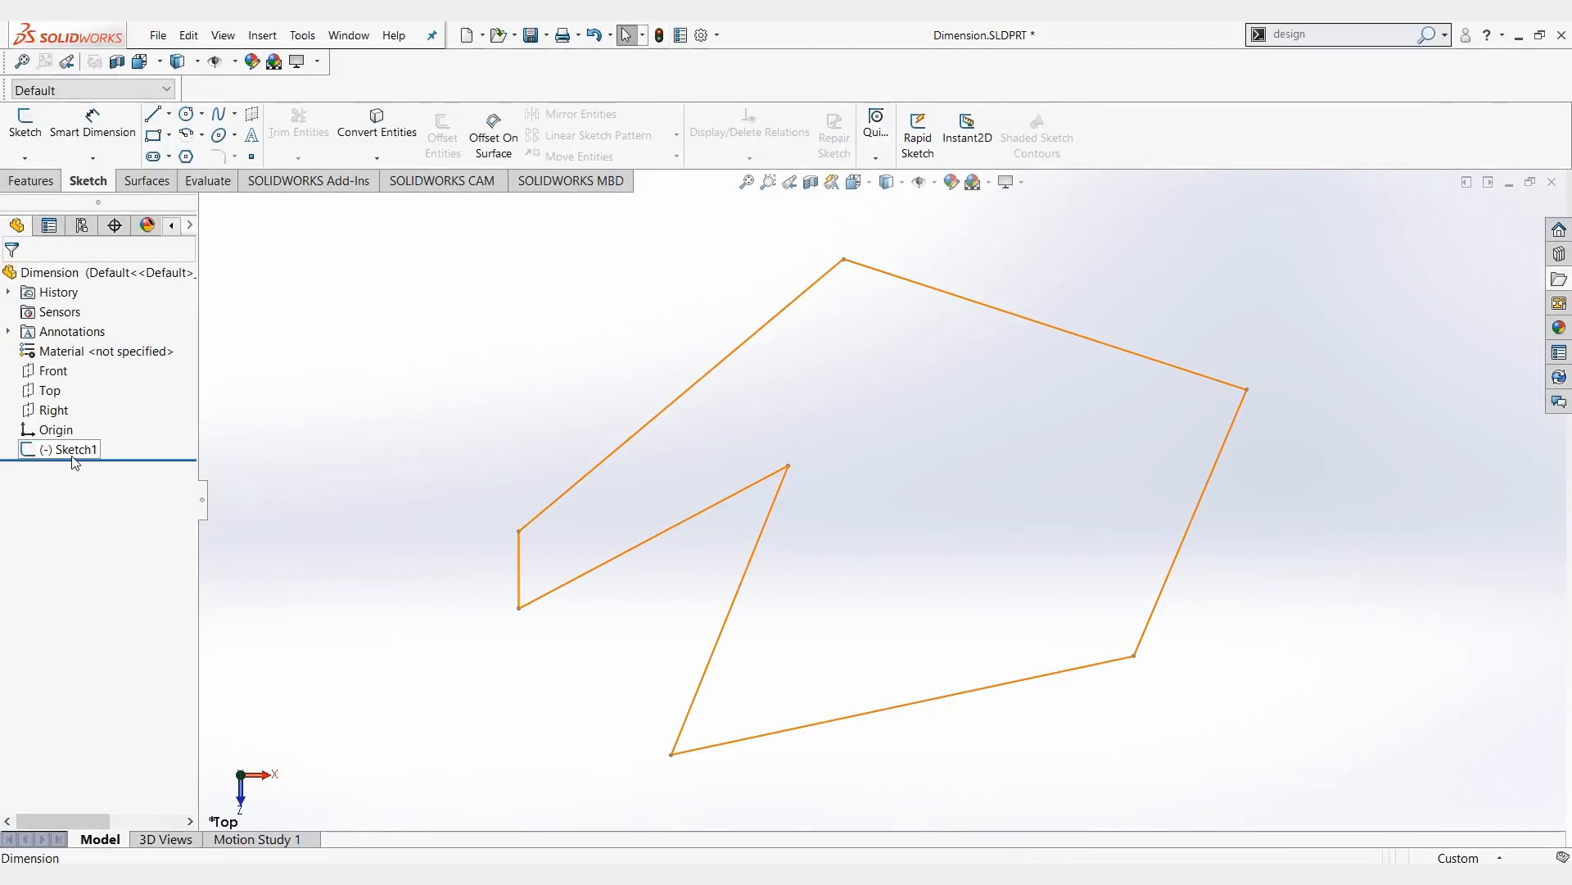
# - Double-click Sketch1 in the FeatureManager tree to edit it again
pyautogui.doubleClick(68, 448)
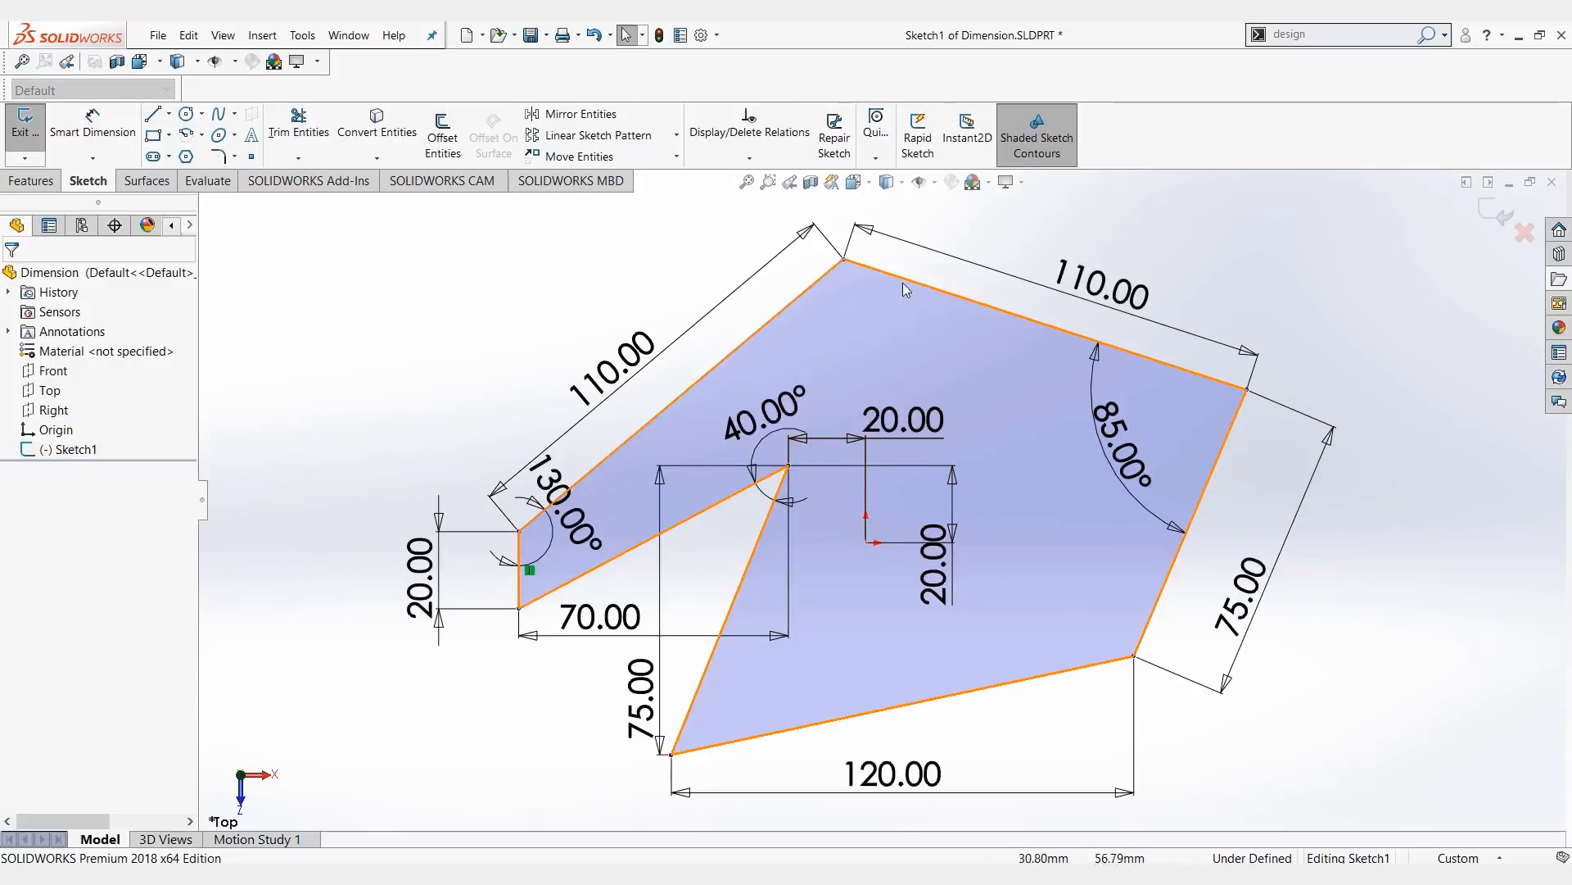
# - Run Fully Define Sketch, calculate for all entities, and dismiss the under-defined warning
pyautogui.click(748, 130)
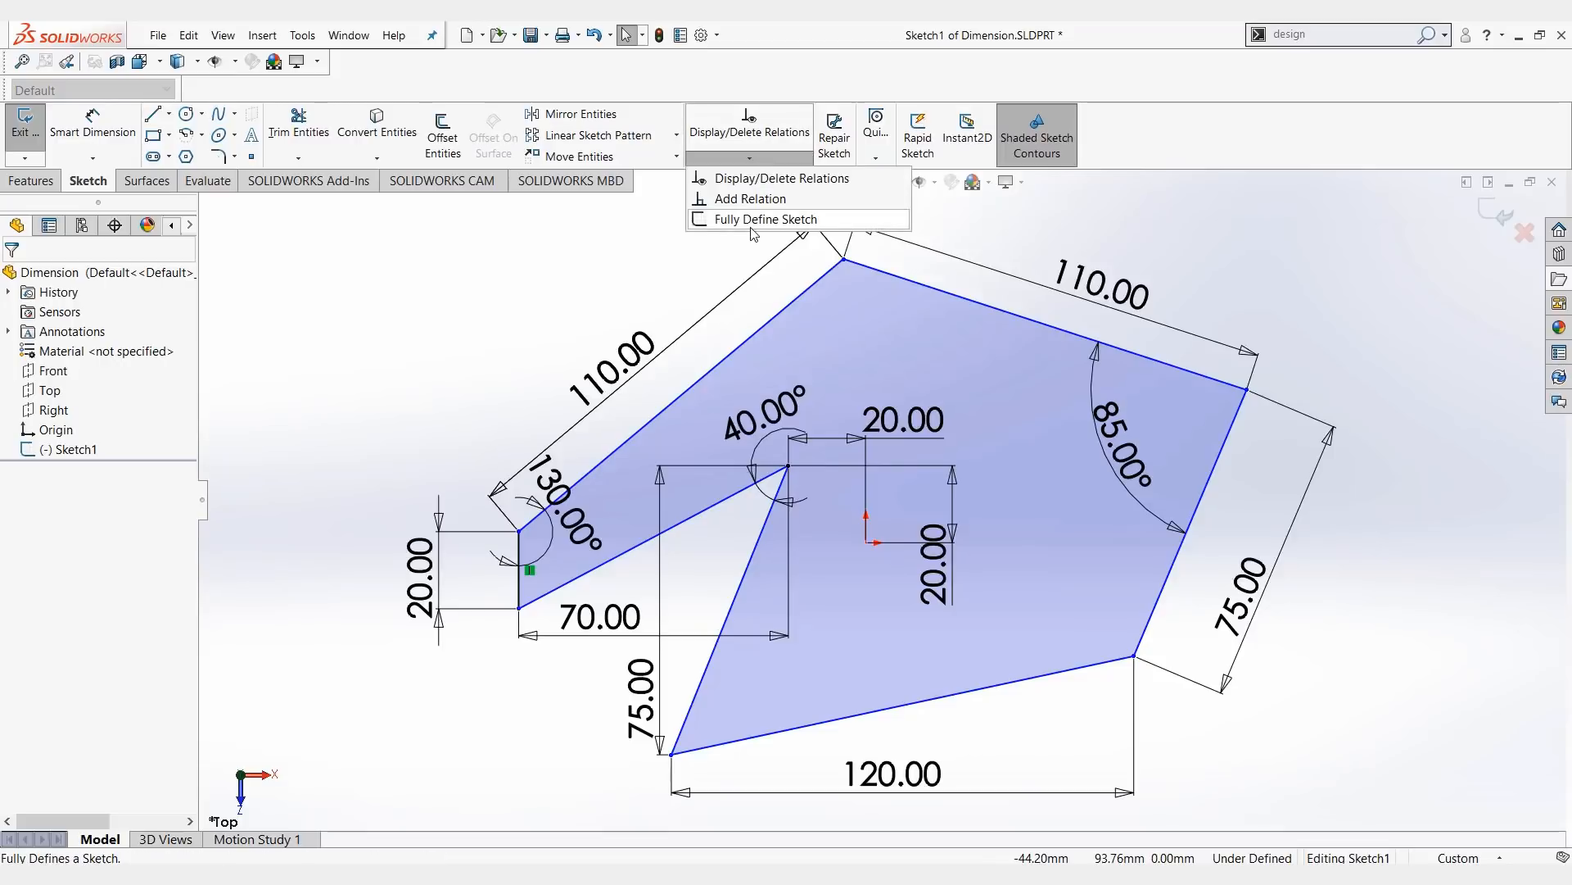
pyautogui.click(767, 219)
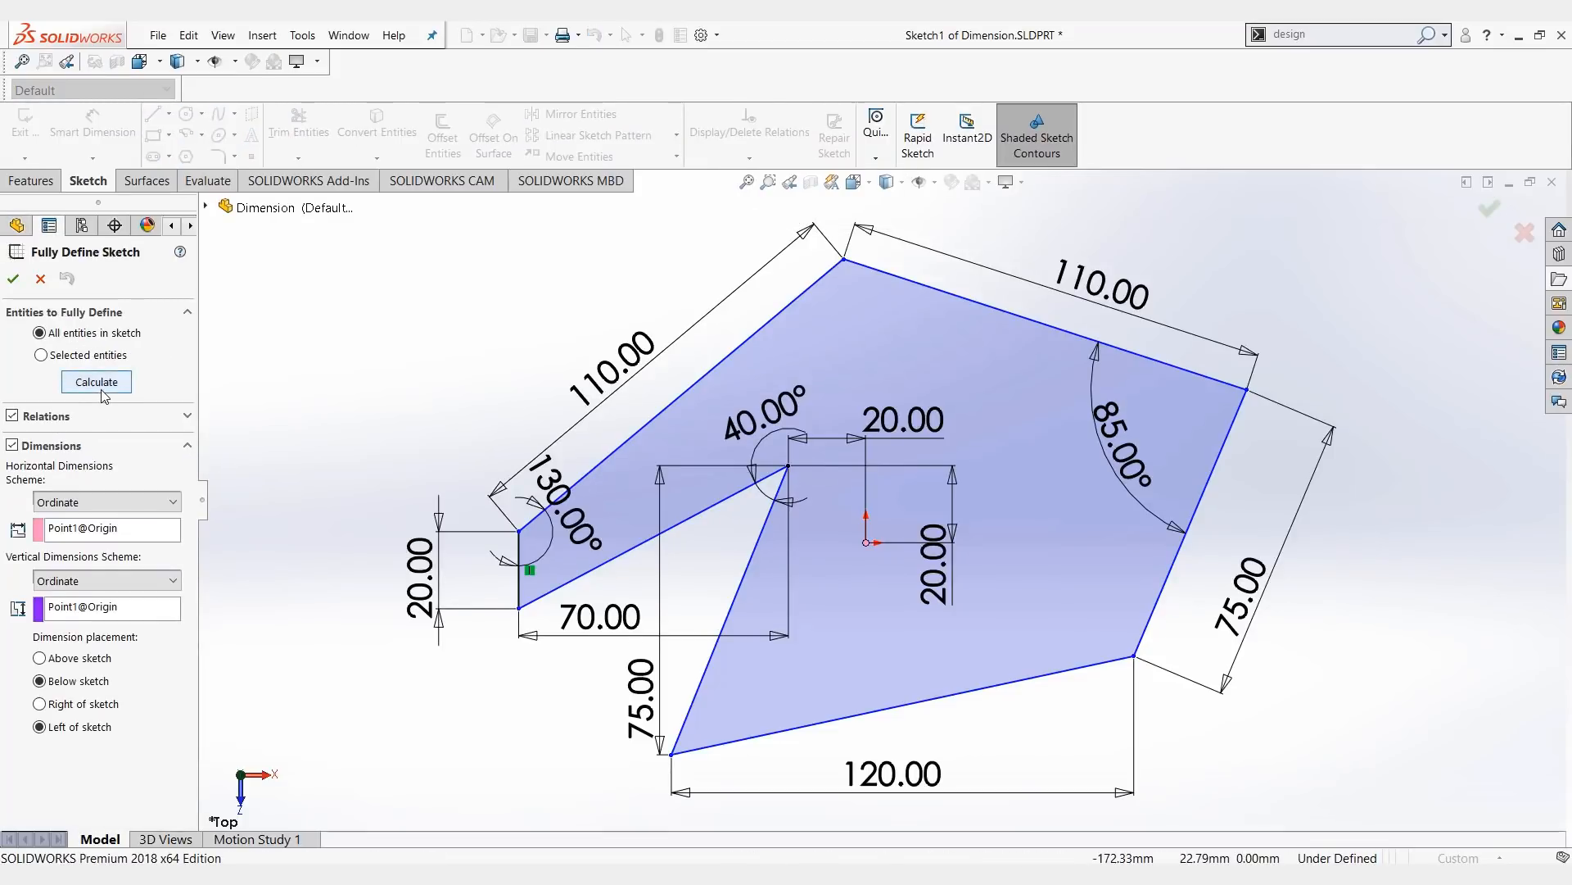
pyautogui.click(97, 381)
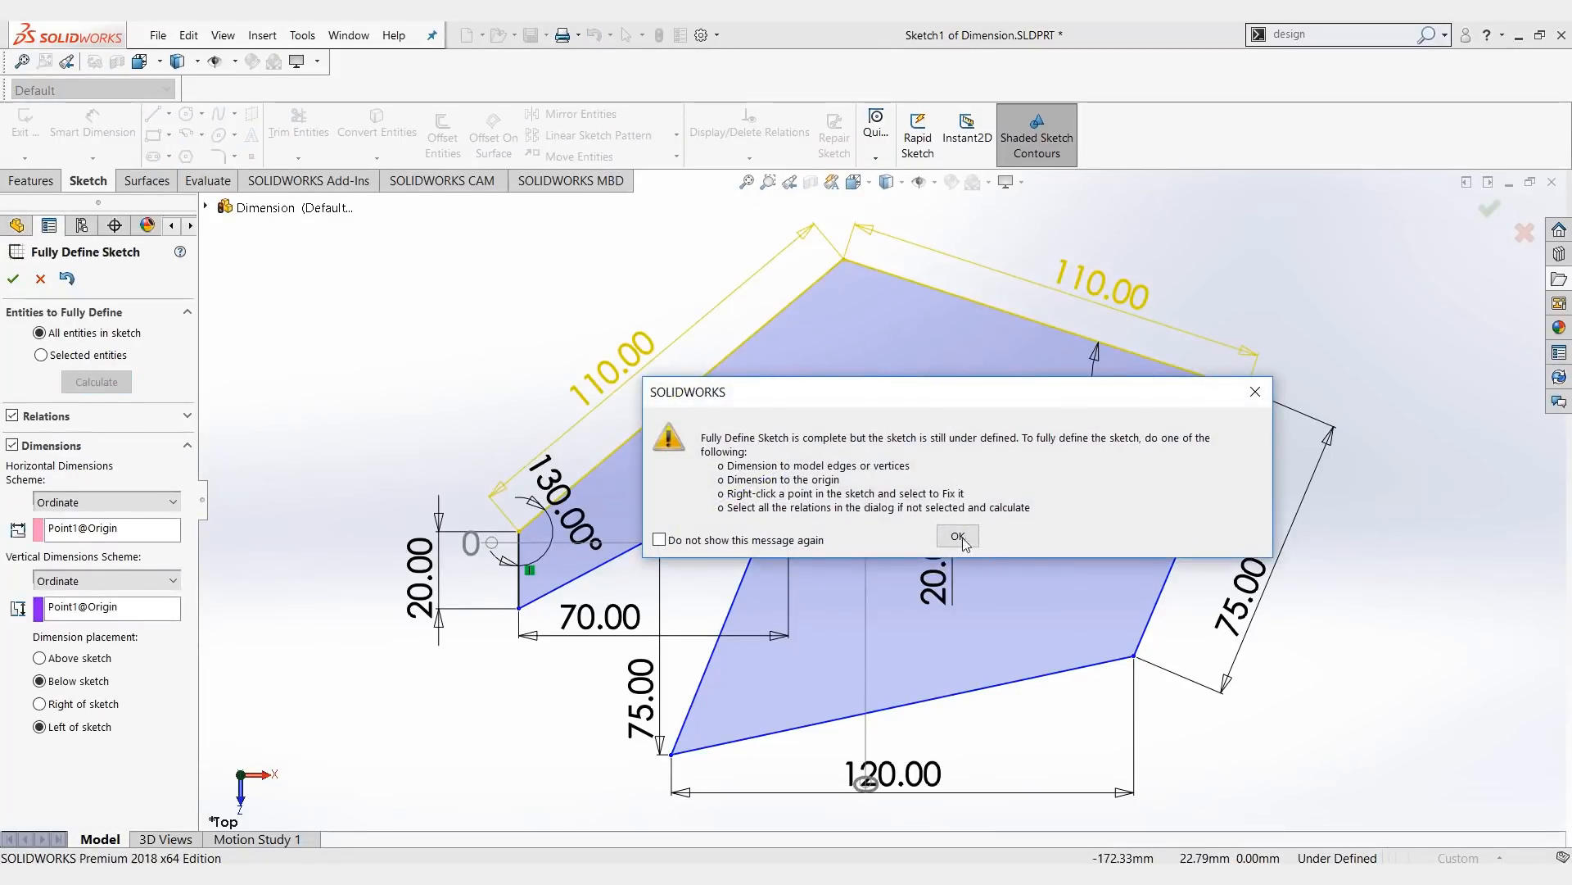
pyautogui.click(953, 536)
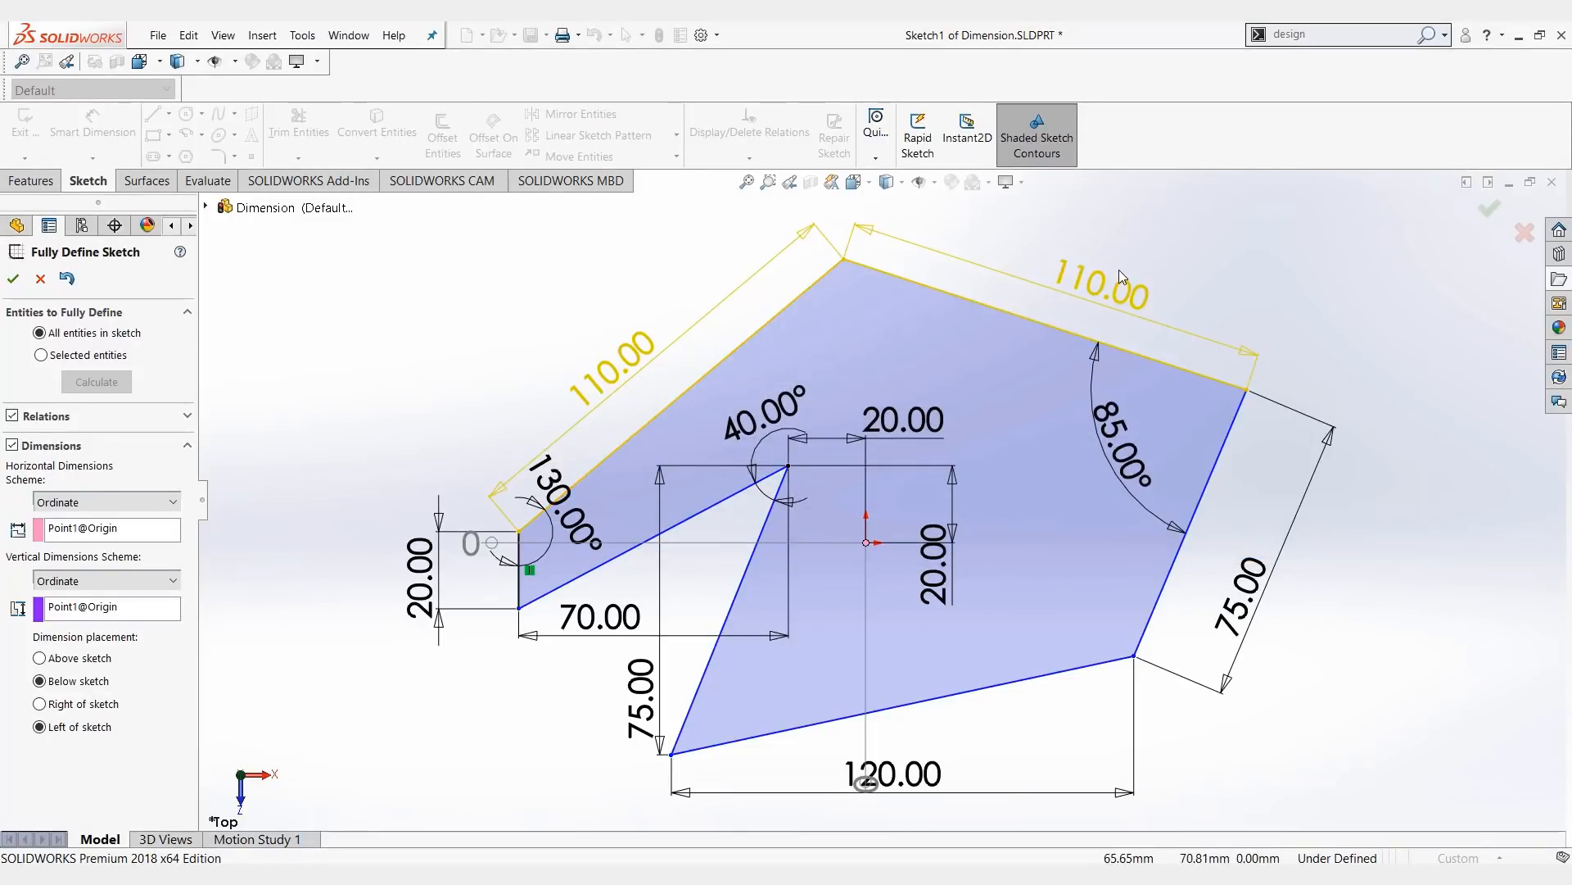
pyautogui.moveTo(961, 247)
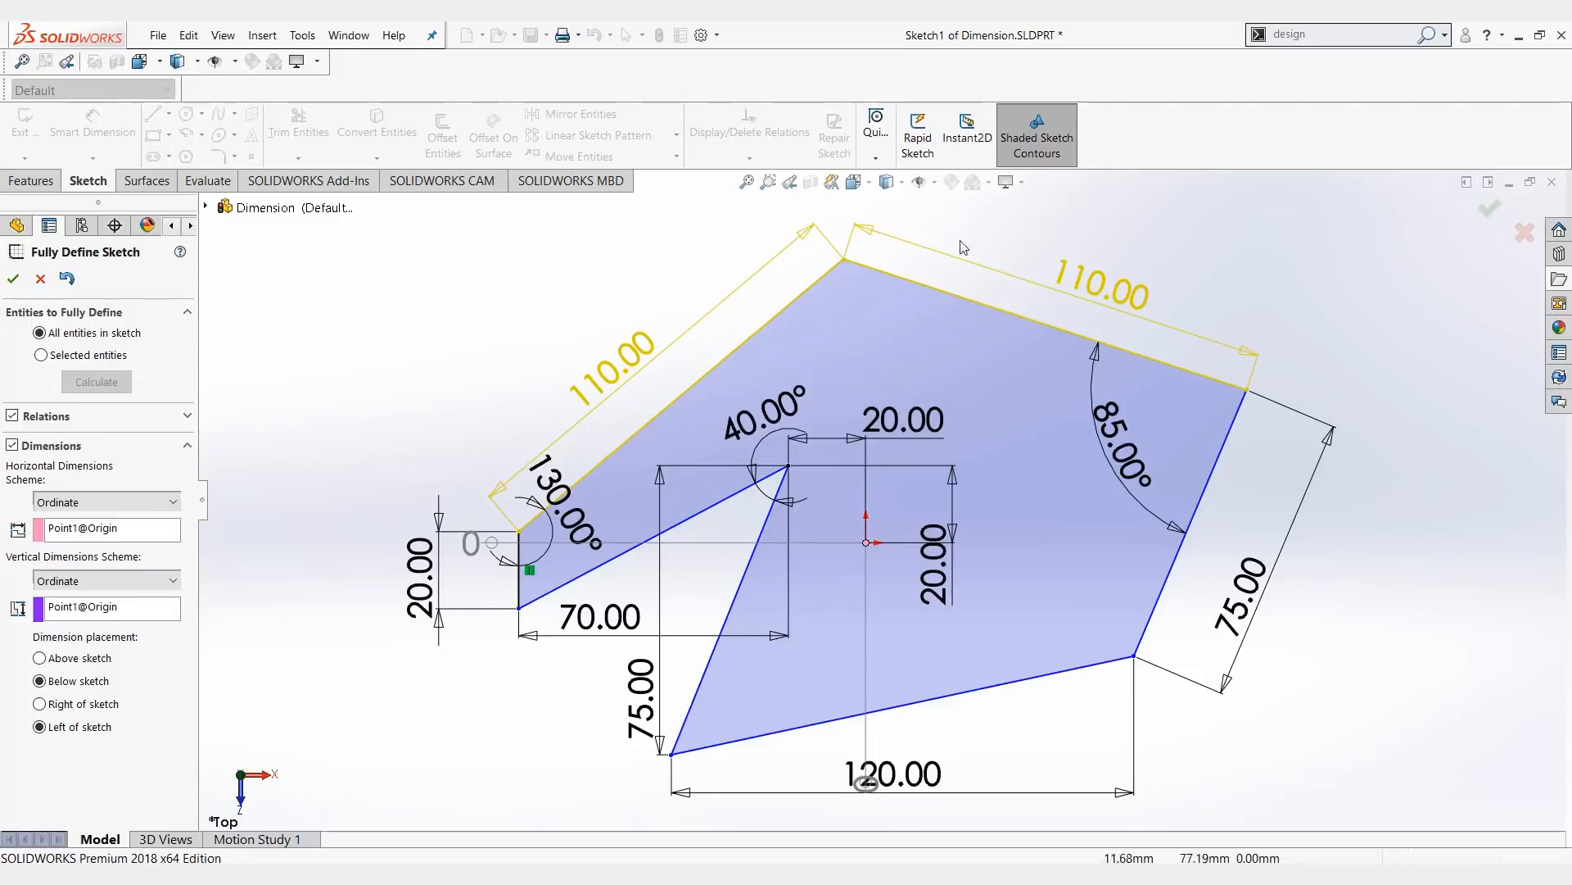
pyautogui.moveTo(646, 367)
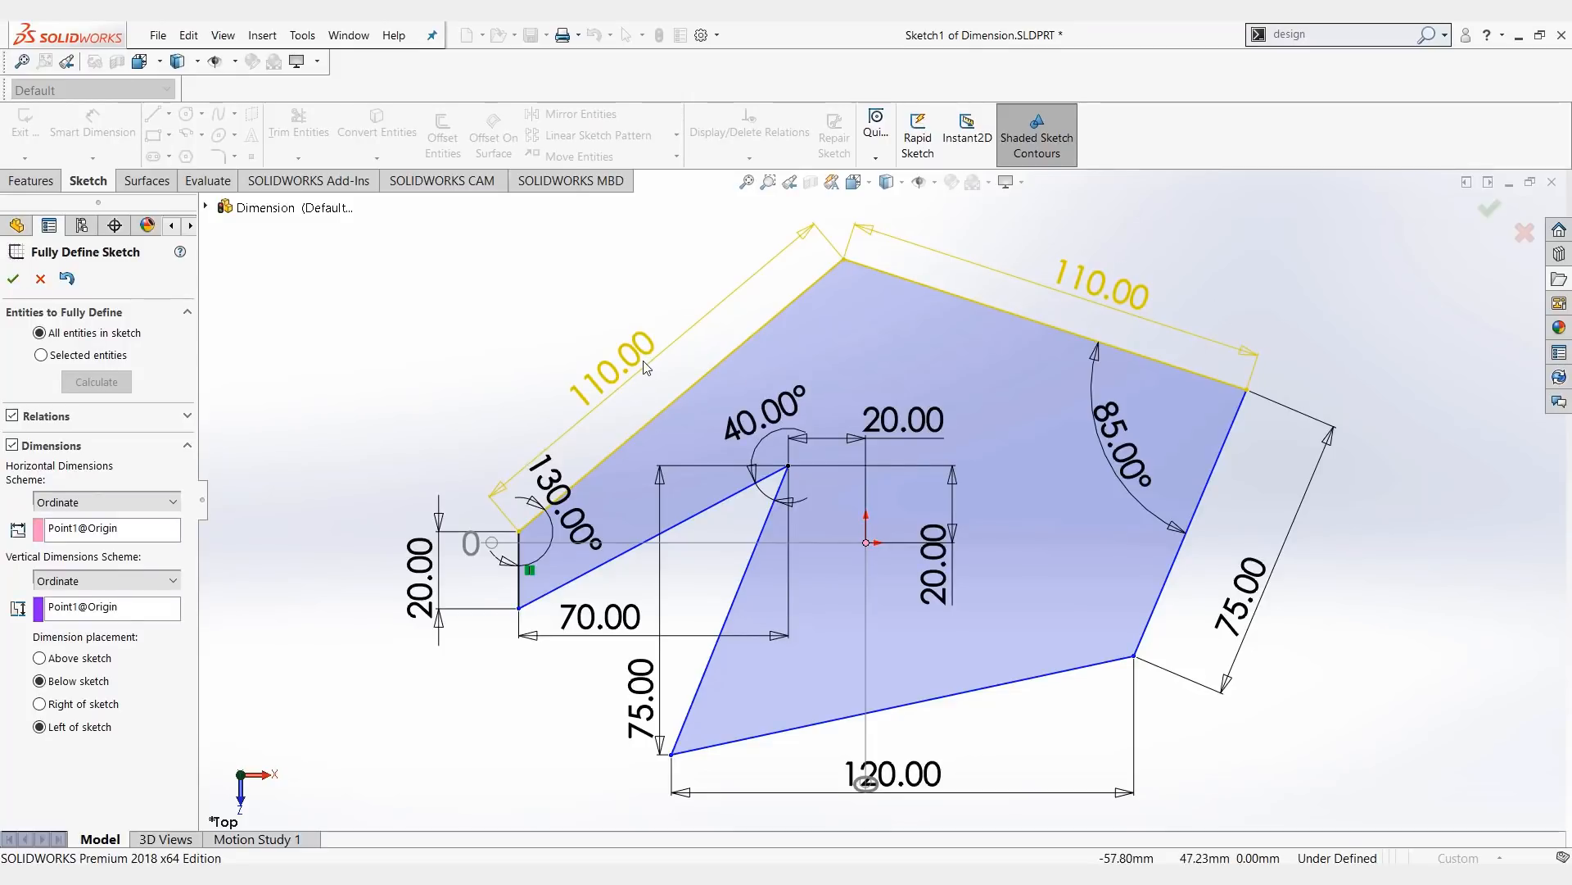
pyautogui.moveTo(575, 446)
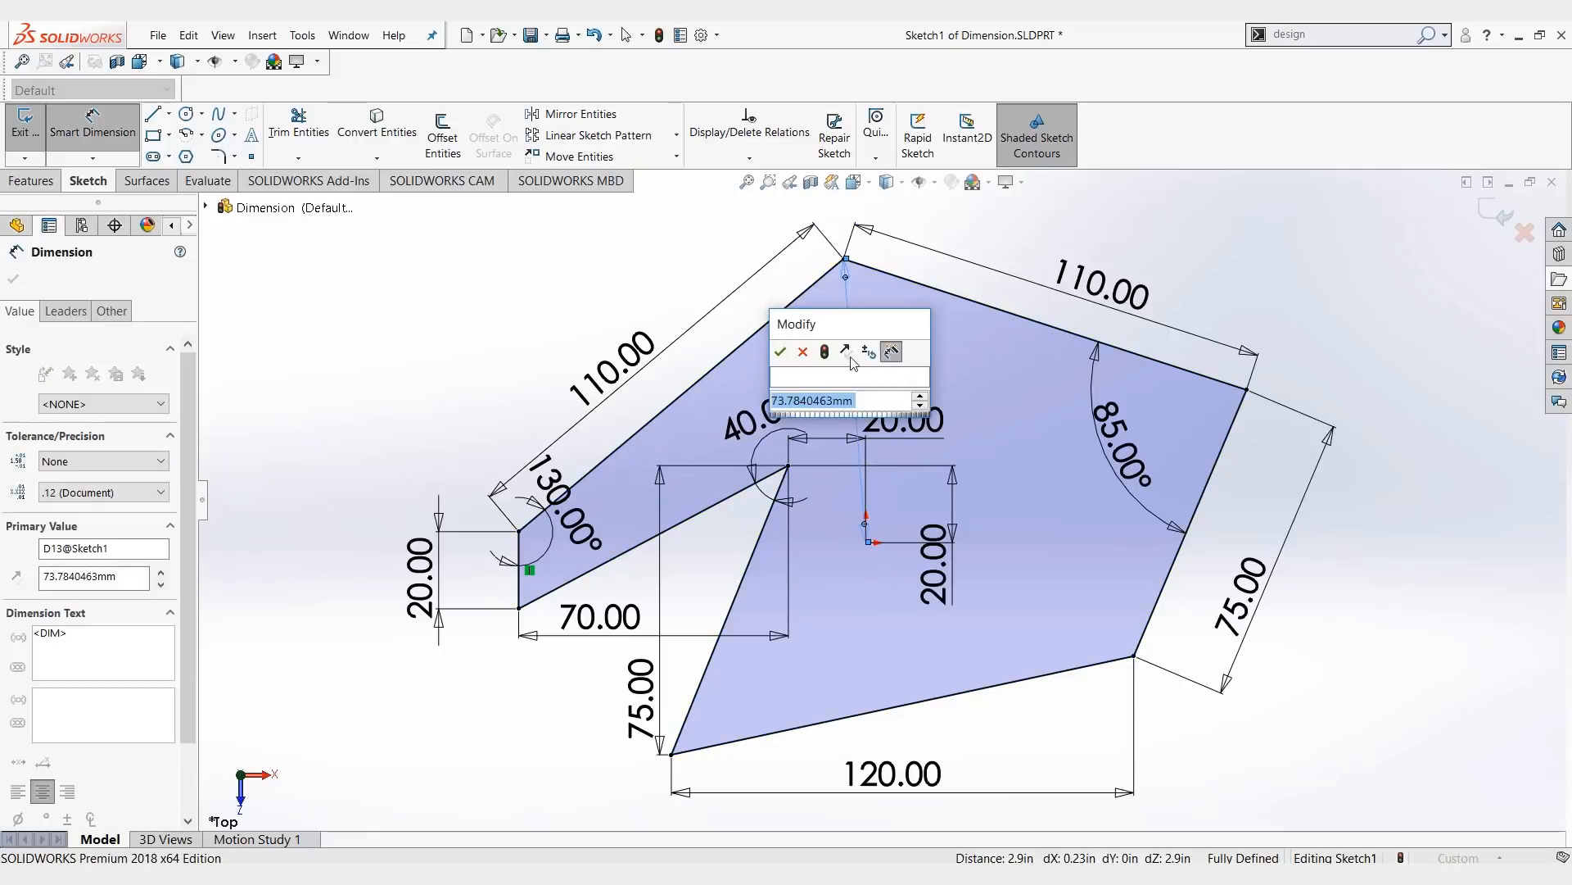
# - Accept the 73.78 mm dimension at the top vertex
pyautogui.click(780, 352)
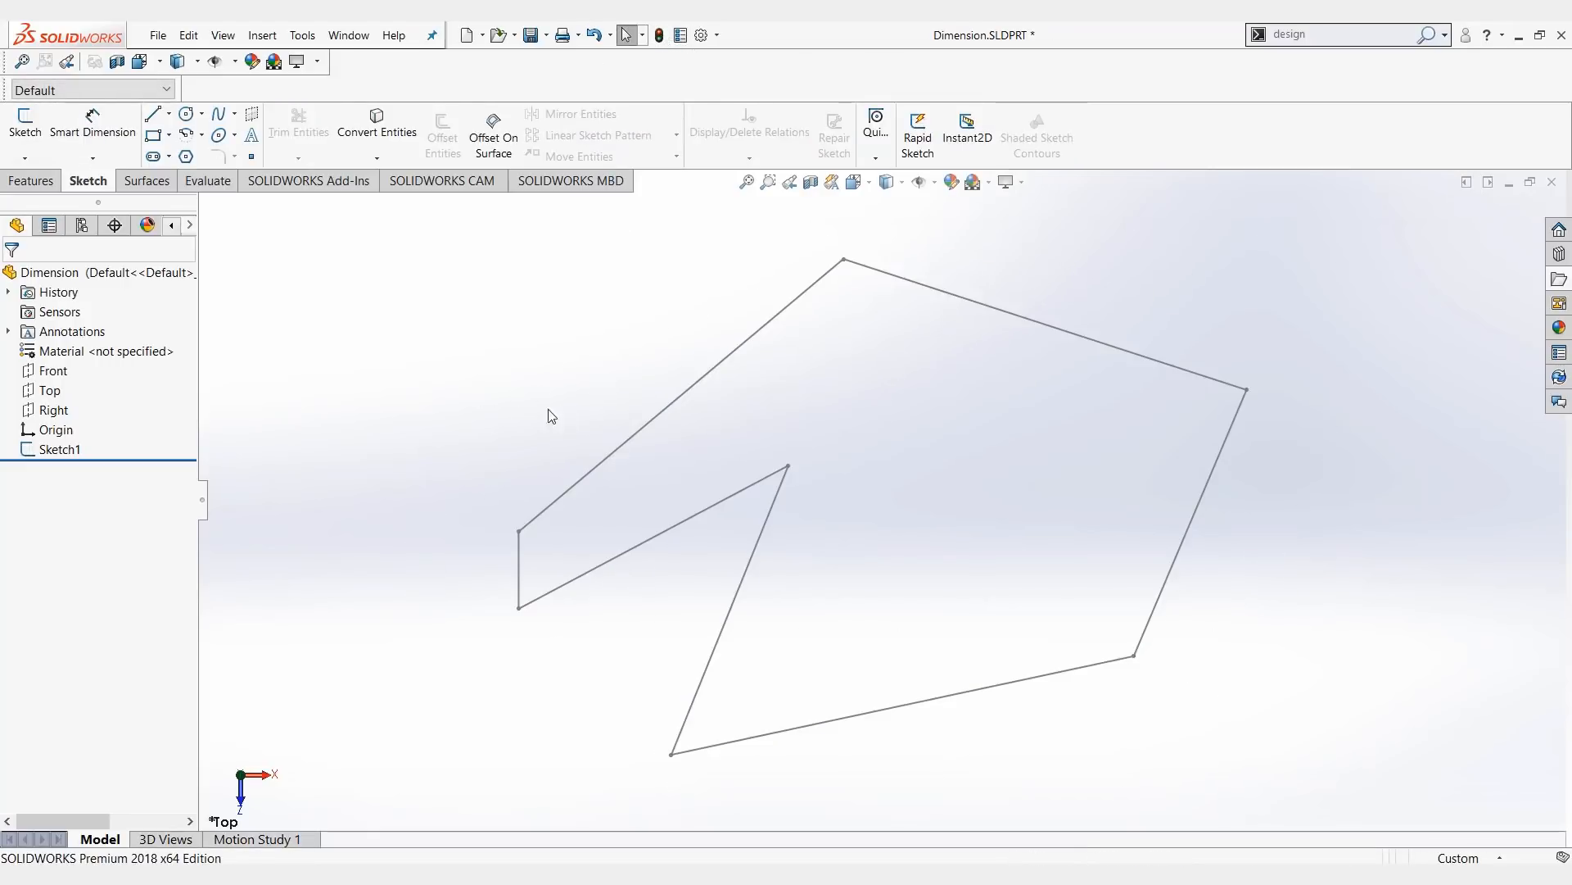
pyautogui.rightClick(55, 448)
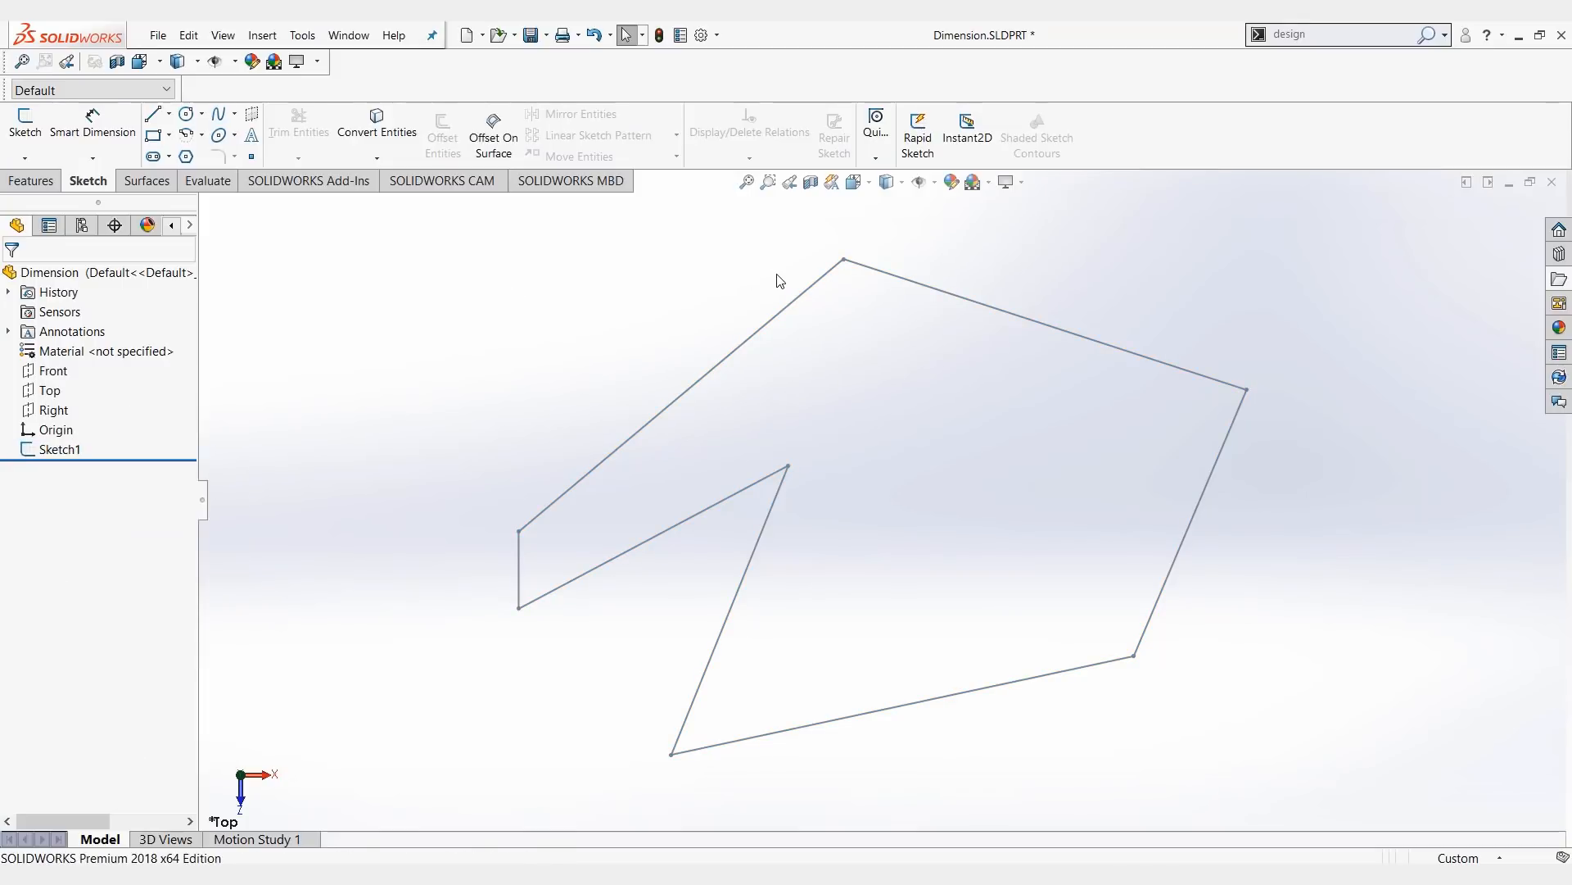
pyautogui.moveTo(792, 308)
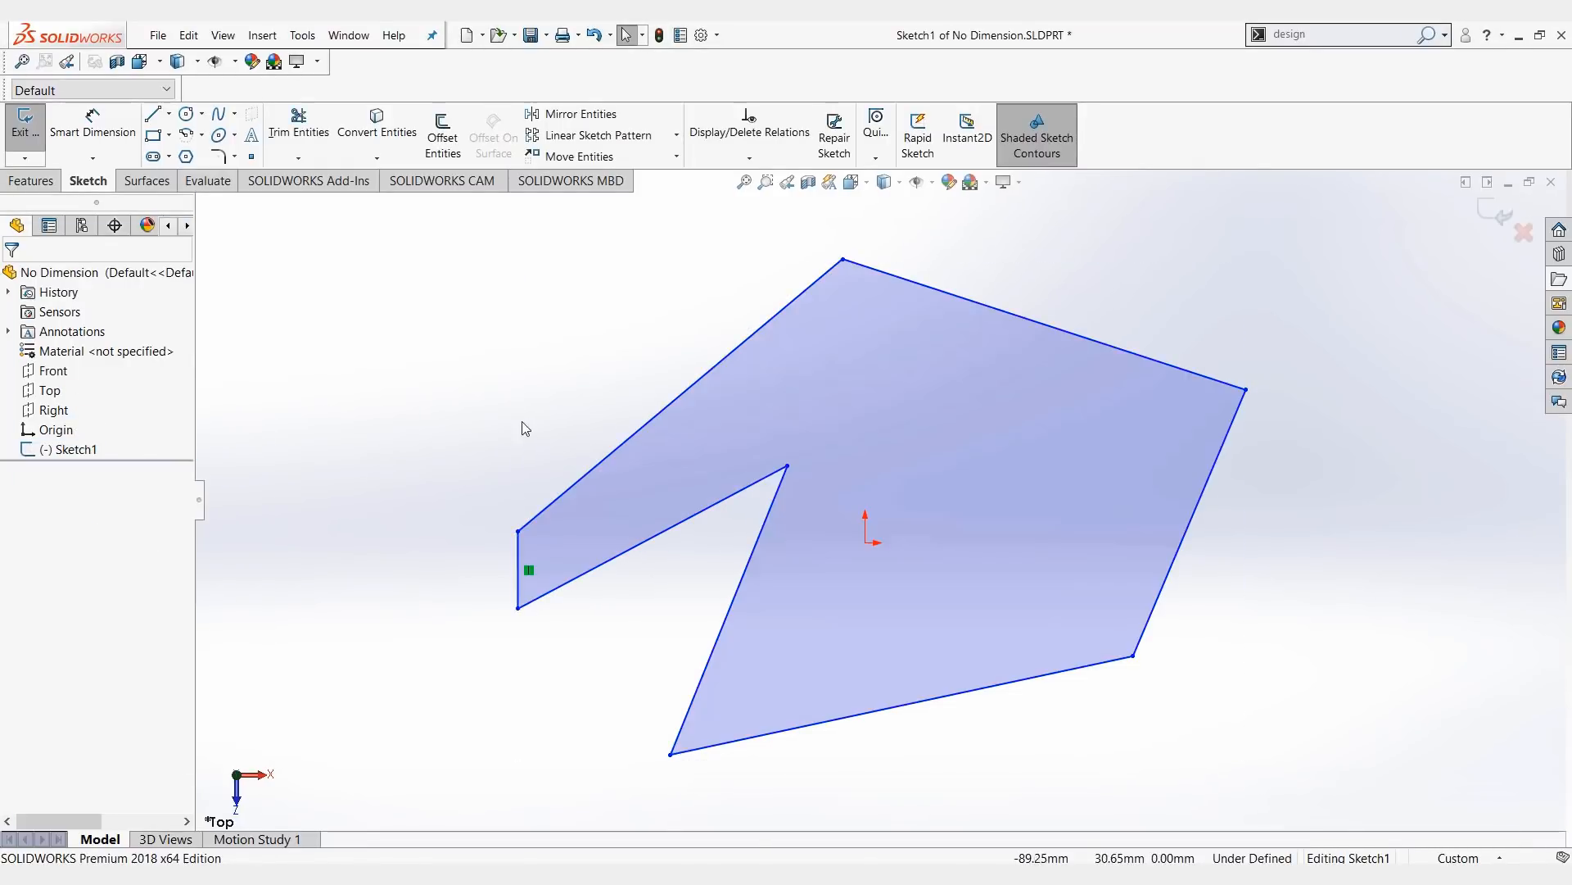
pyautogui.moveTo(550, 407)
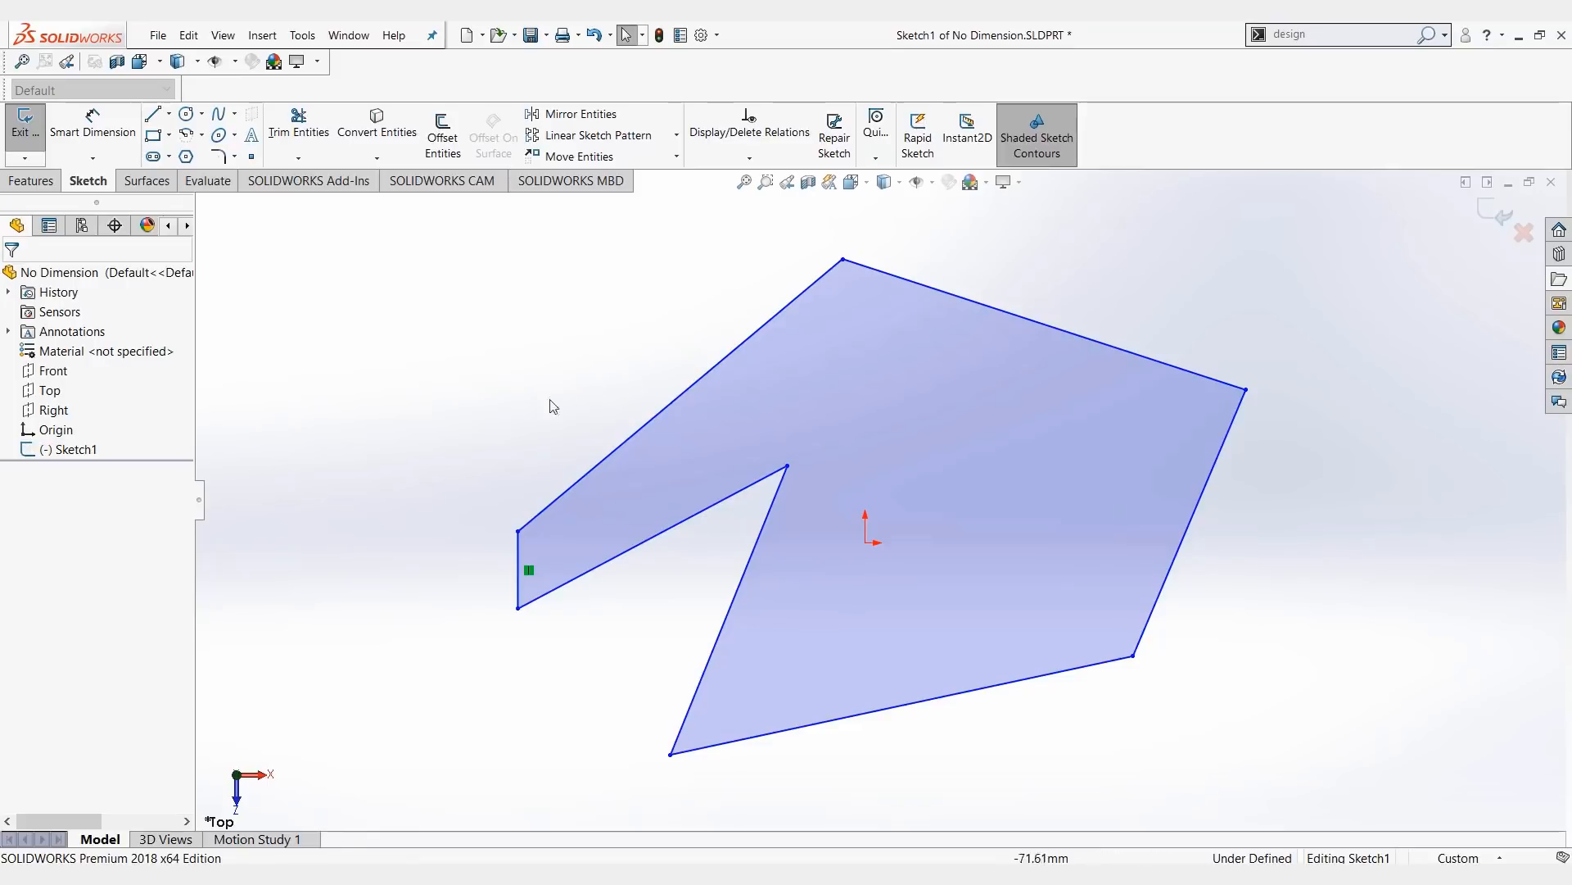
pyautogui.moveTo(874, 131)
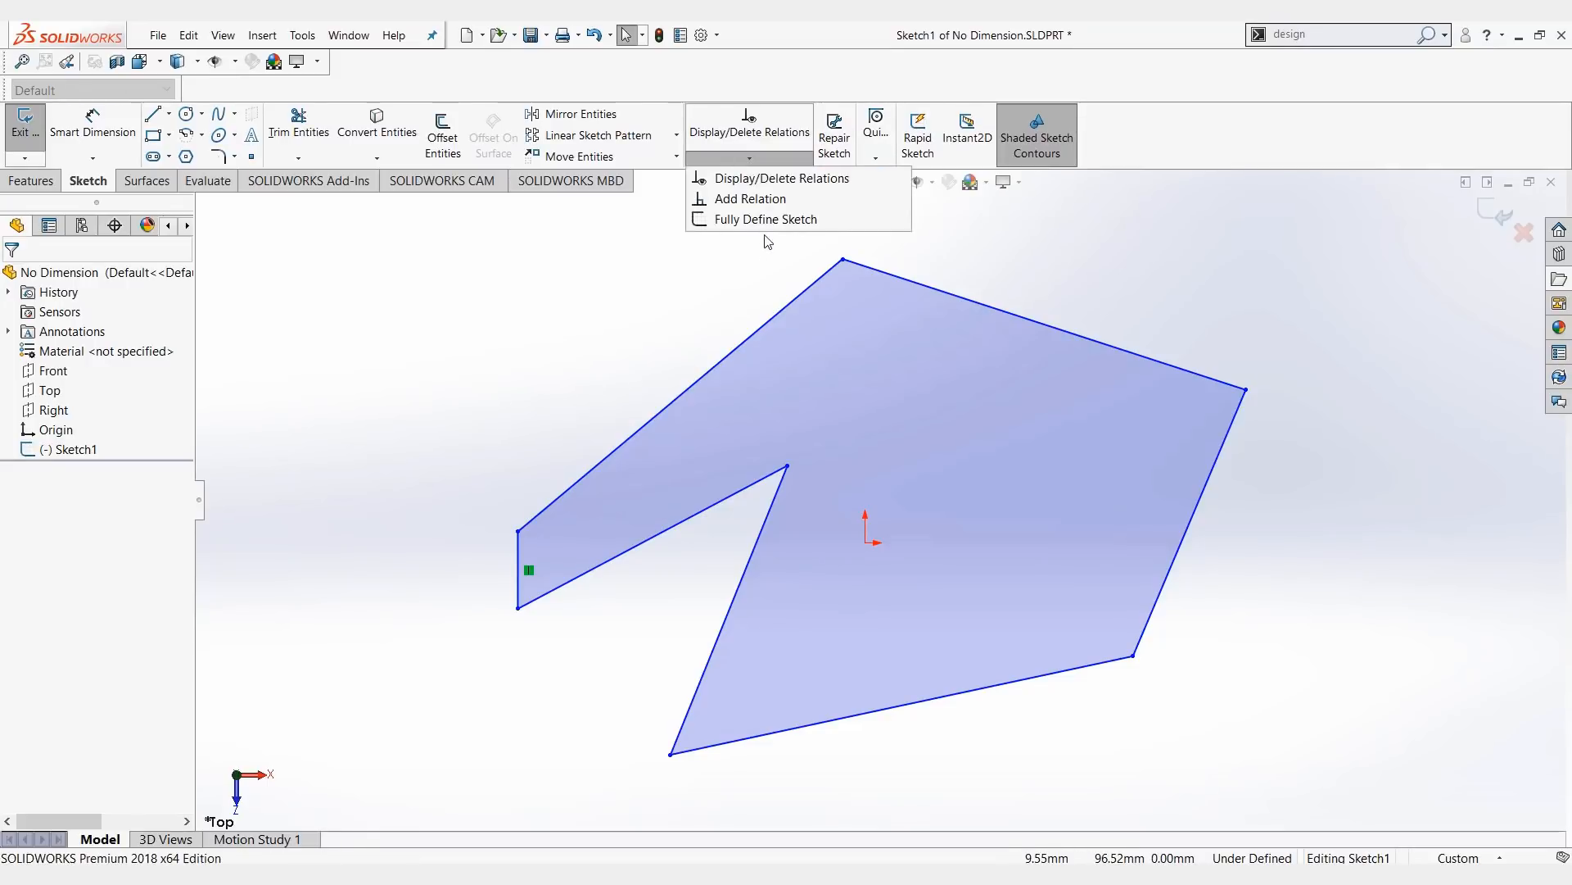
# - Open Fully Define Sketch and leave the horizontal dimensions scheme set to Ordinate
pyautogui.click(767, 218)
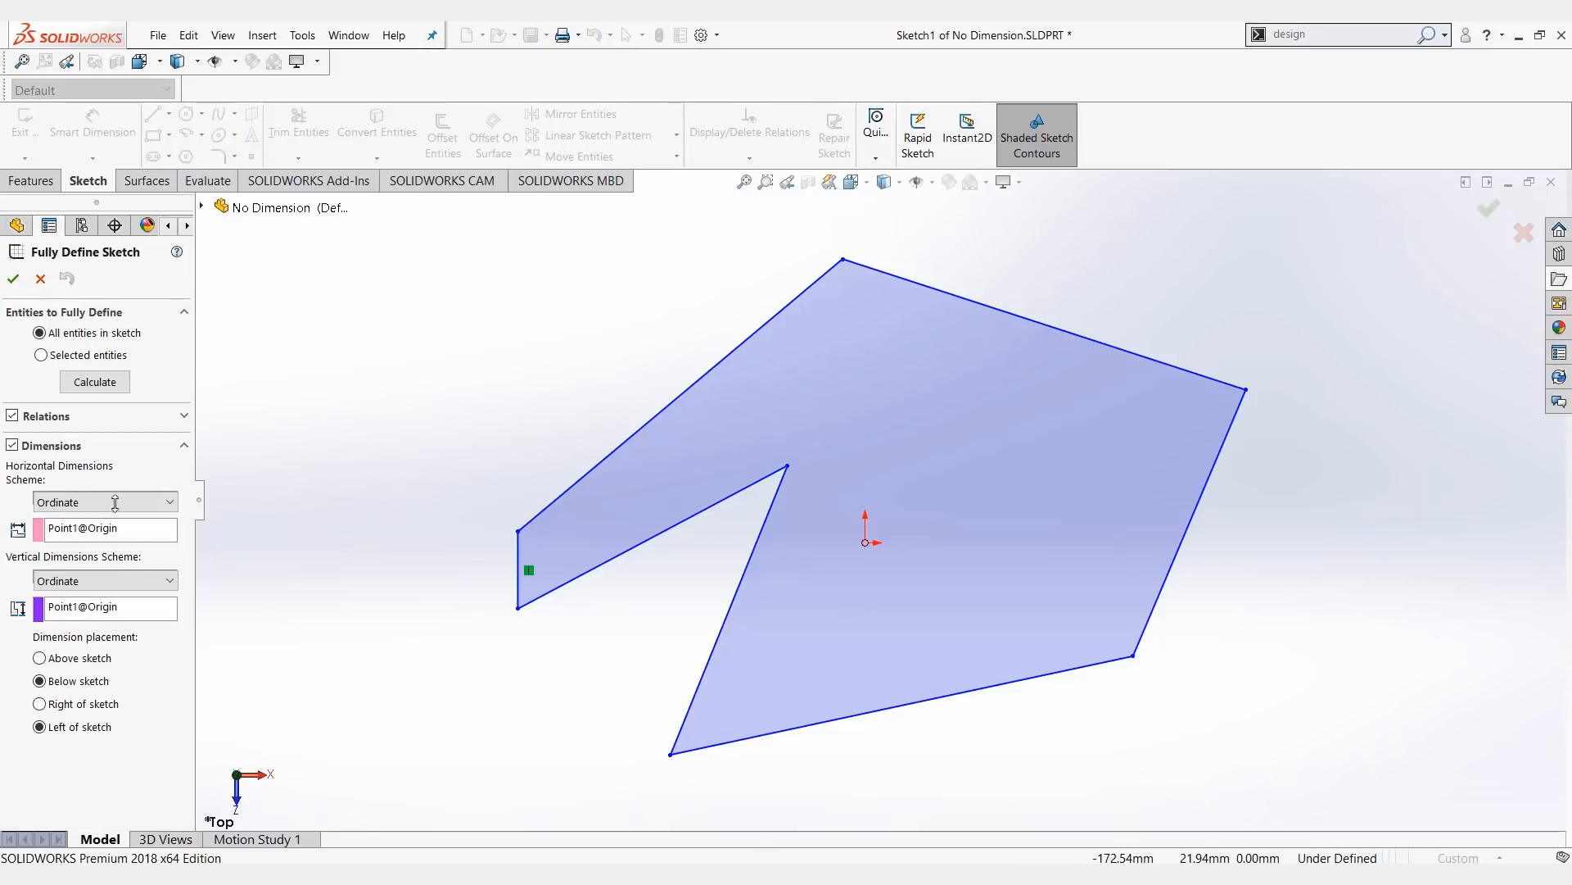
pyautogui.click(104, 501)
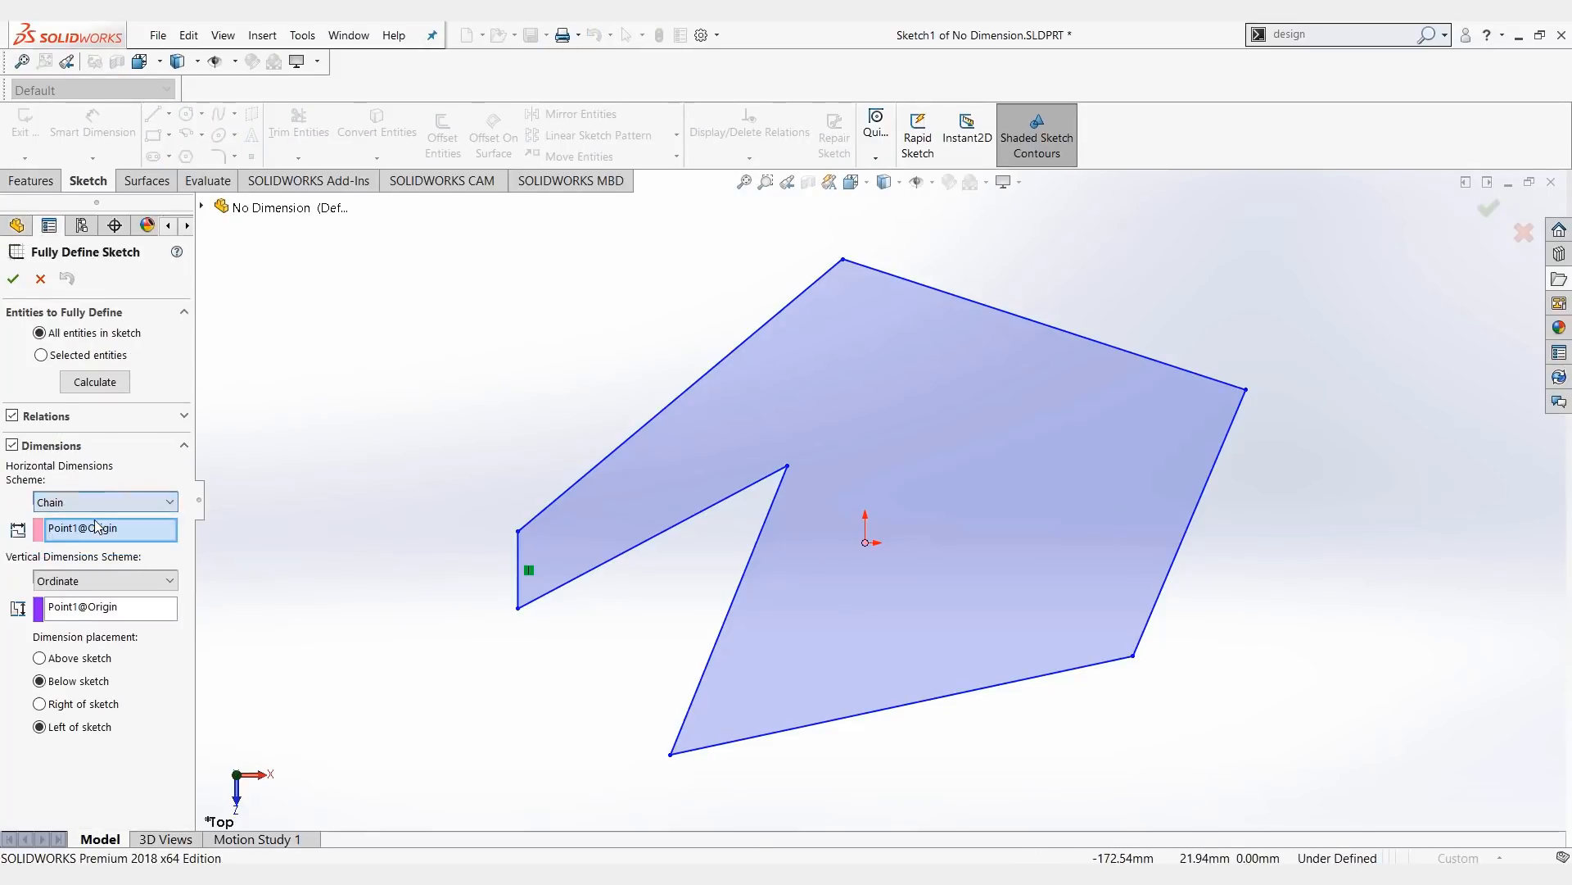
pyautogui.click(104, 501)
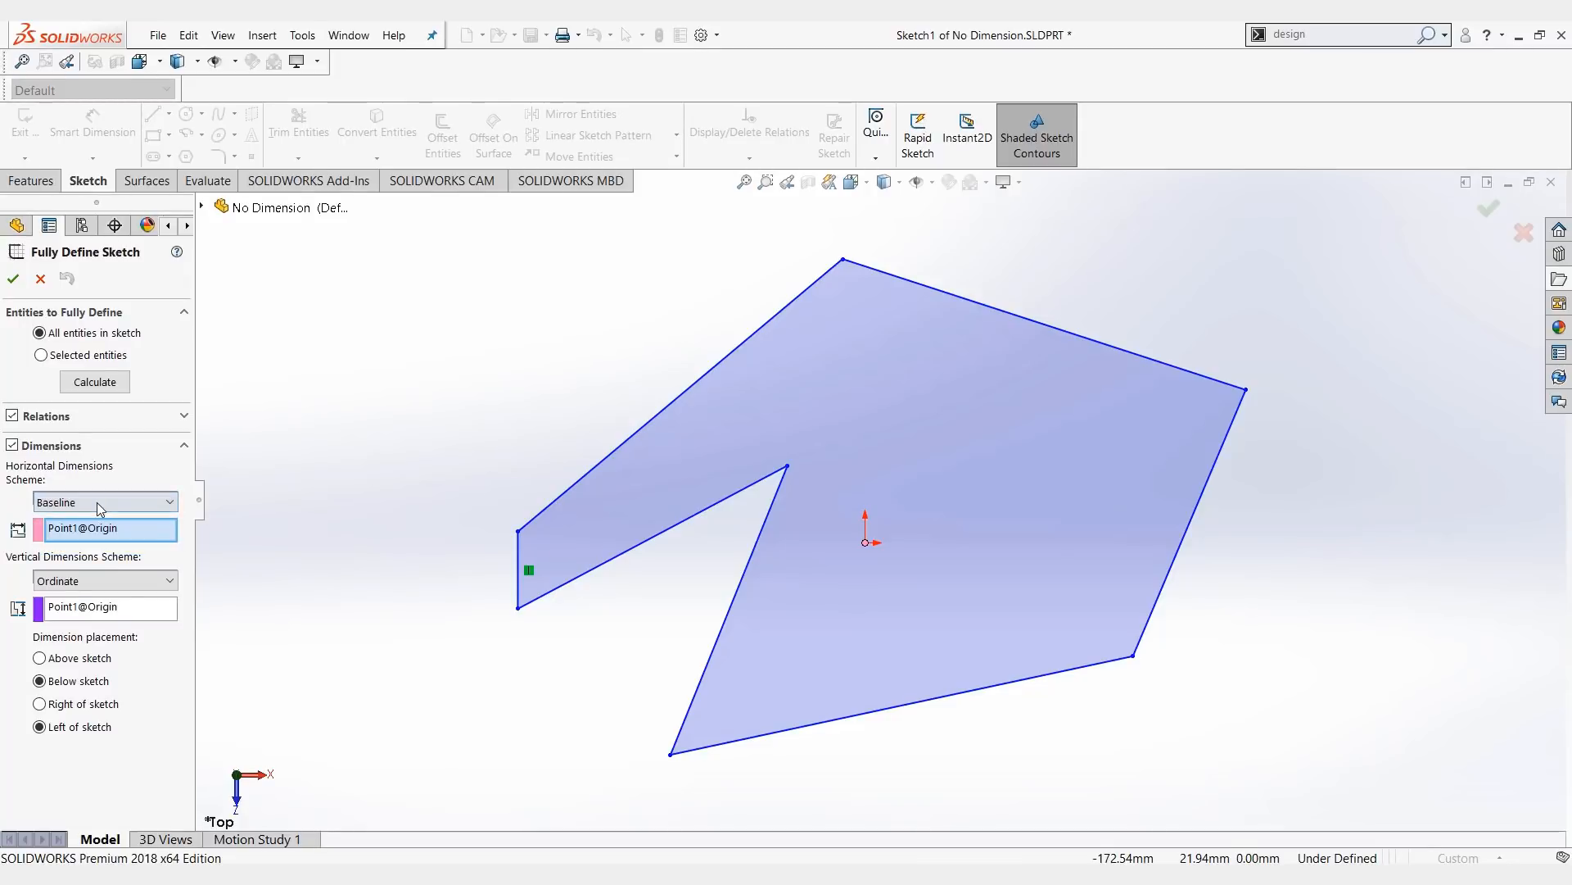
pyautogui.click(95, 501)
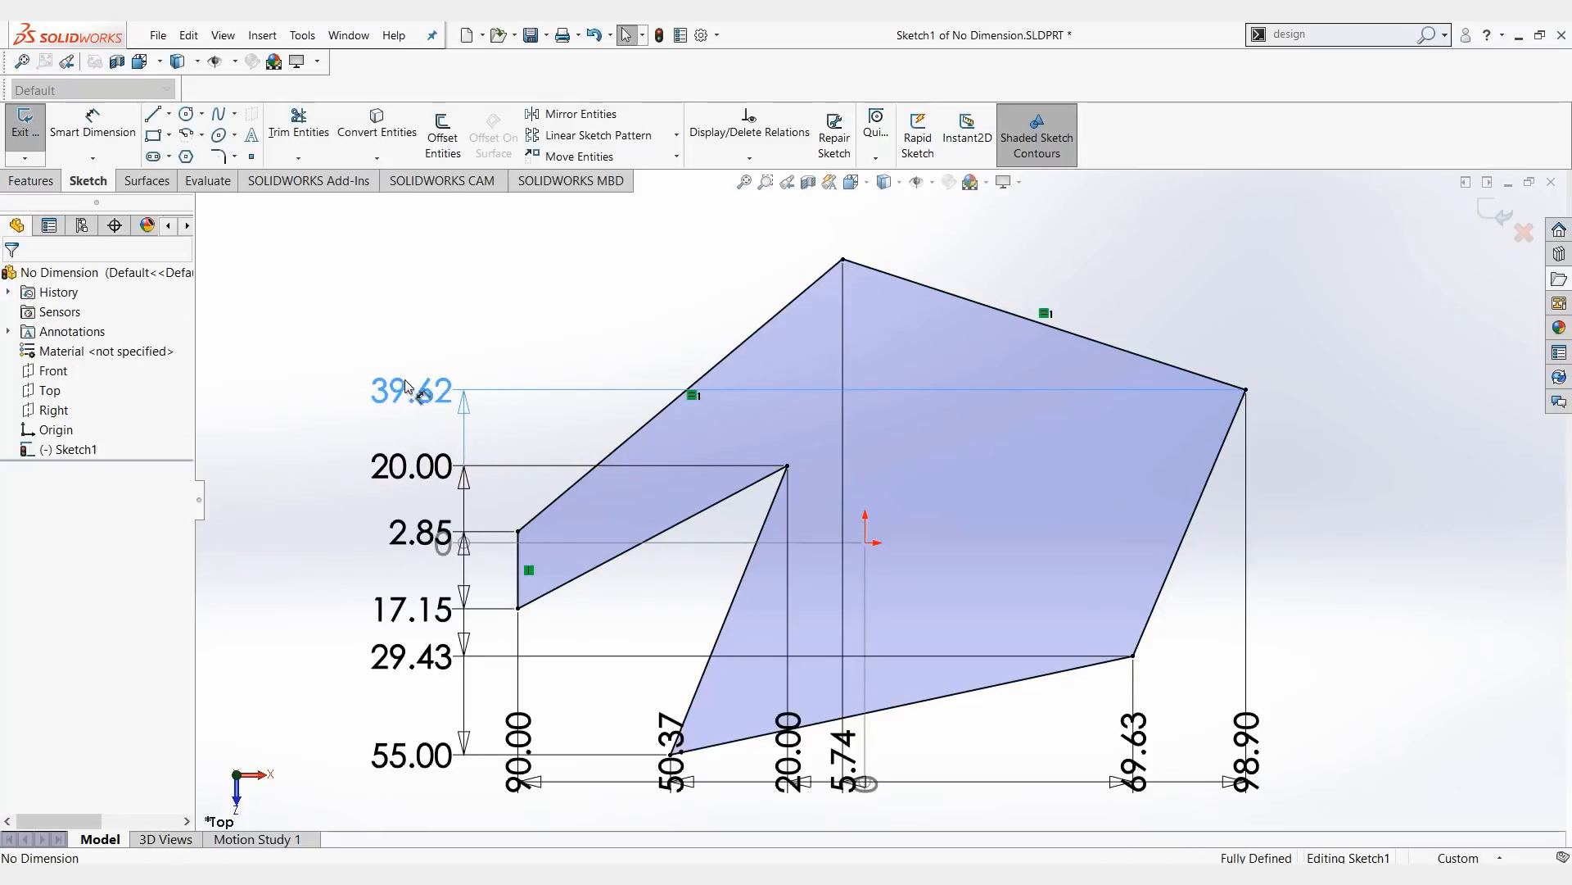
# - Start adding an angle dimension between the top and right edges
pyautogui.click(407, 392)
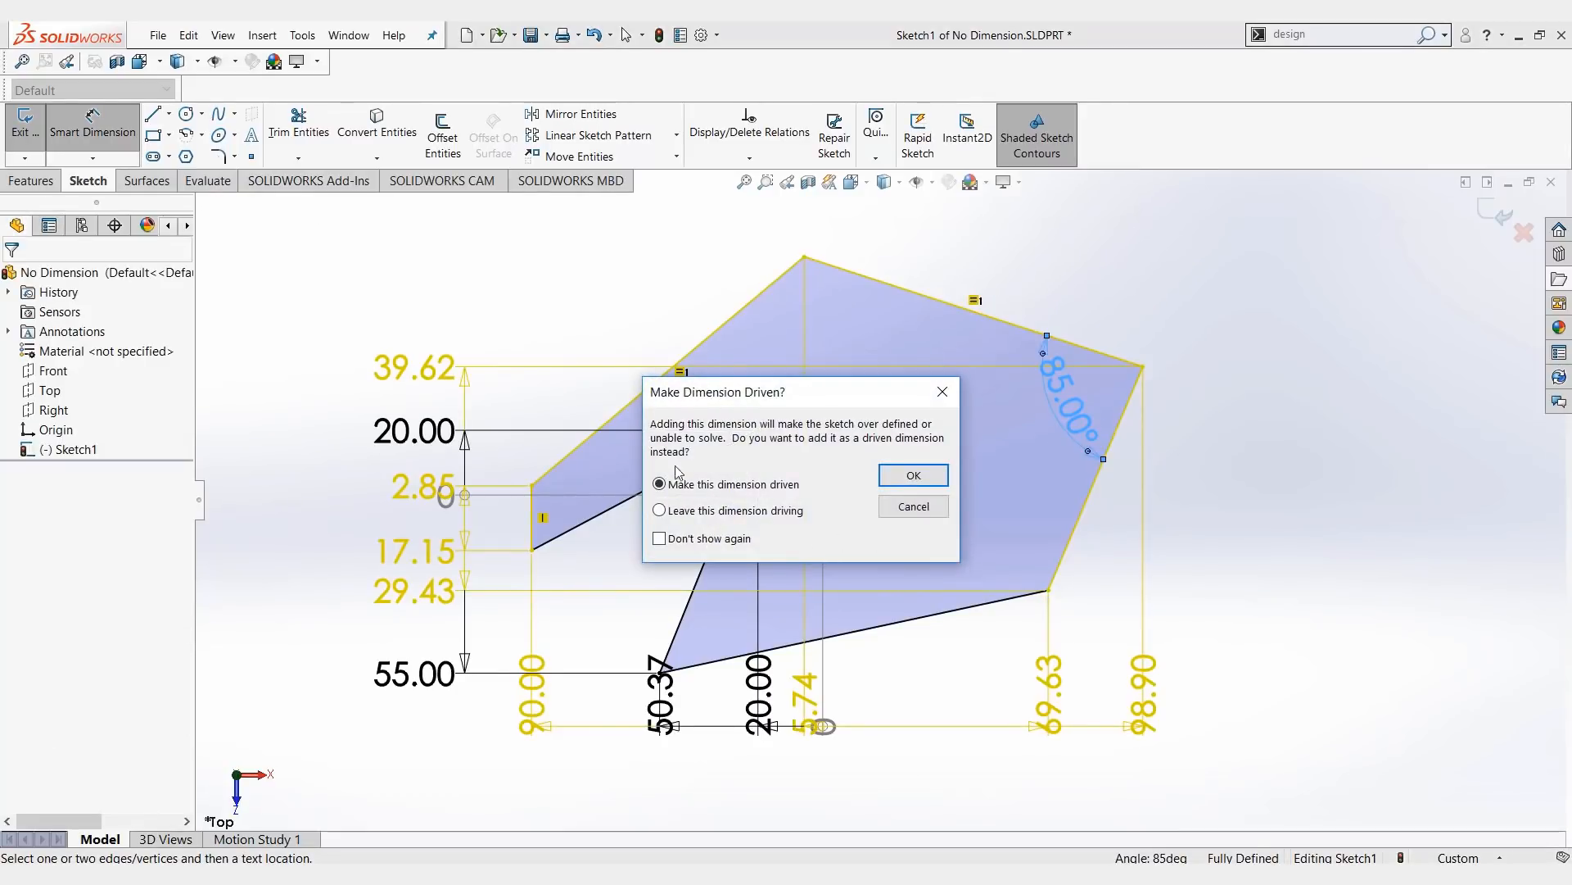
# - Keep the 85° angle as a driving dimension despite over-defining the sketch
pyautogui.click(661, 484)
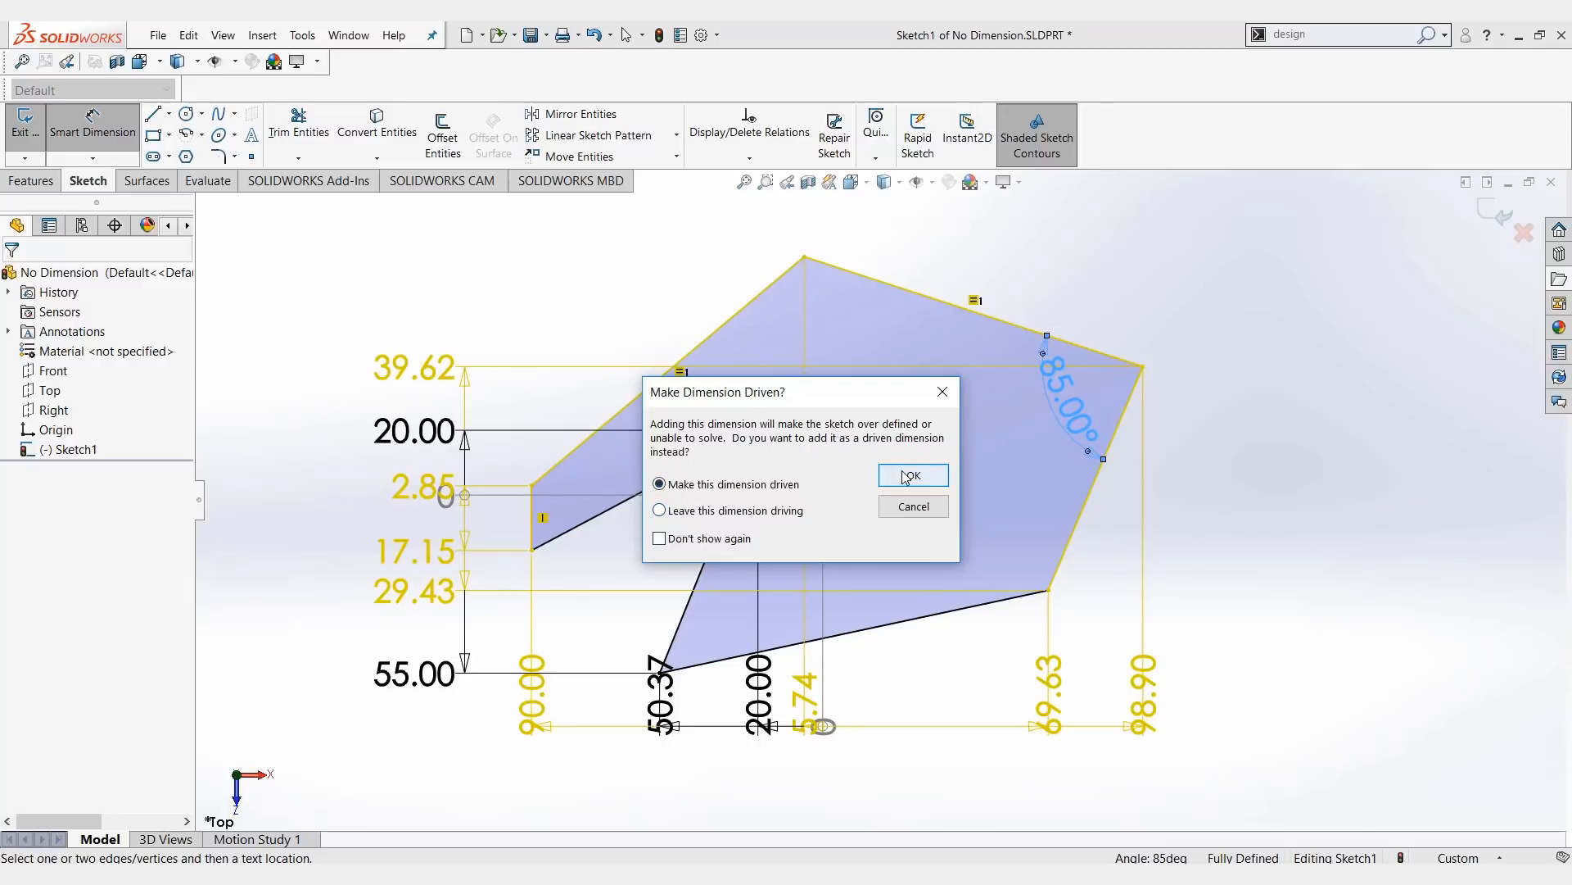
pyautogui.click(661, 510)
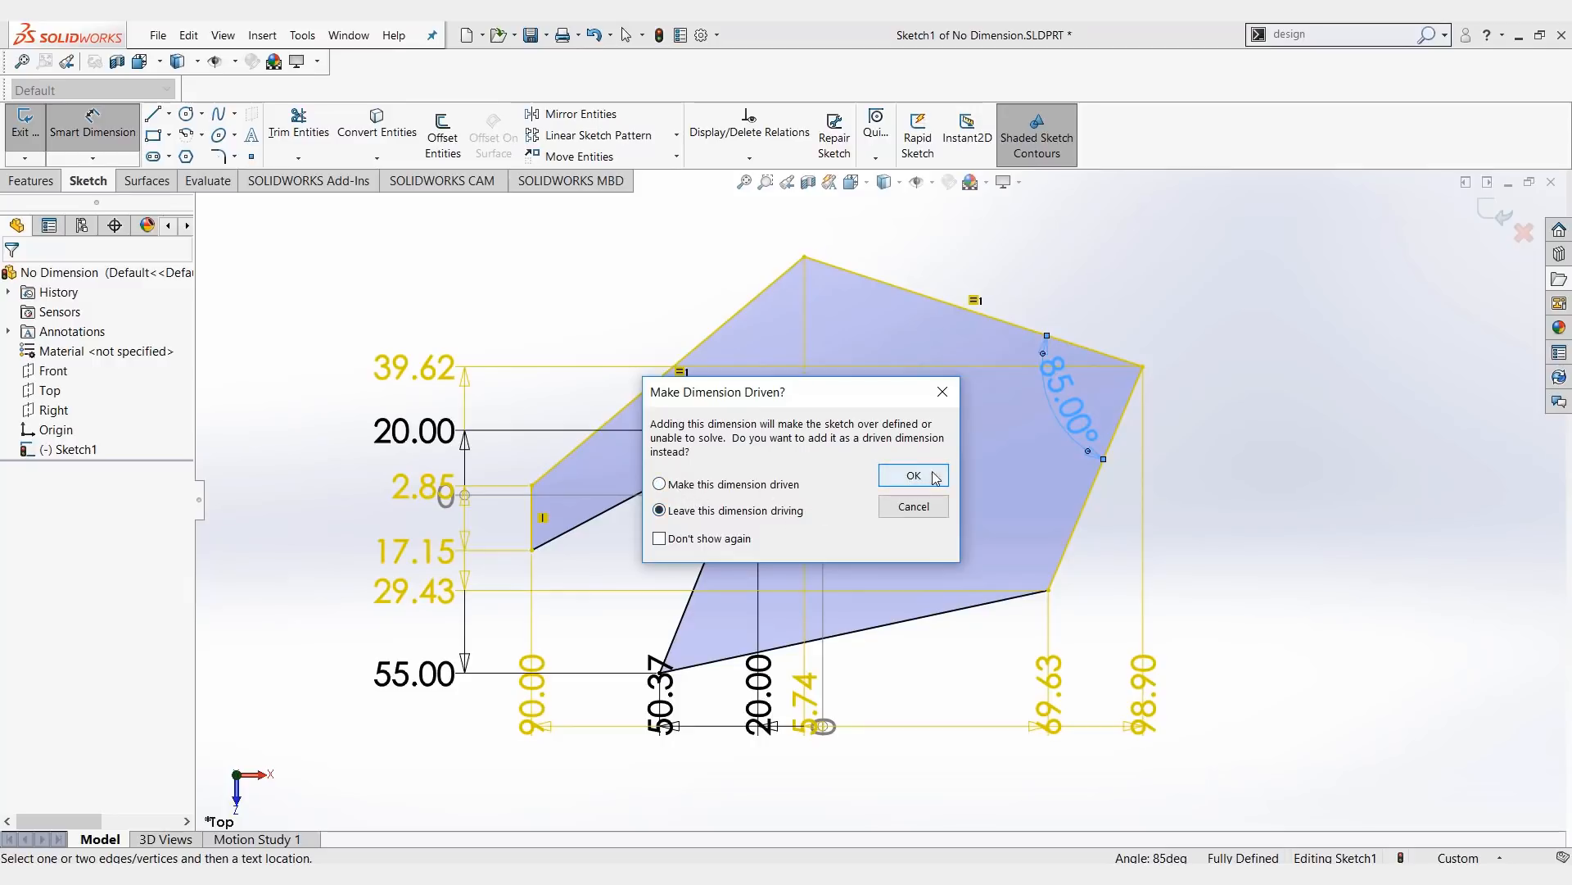
pyautogui.click(910, 475)
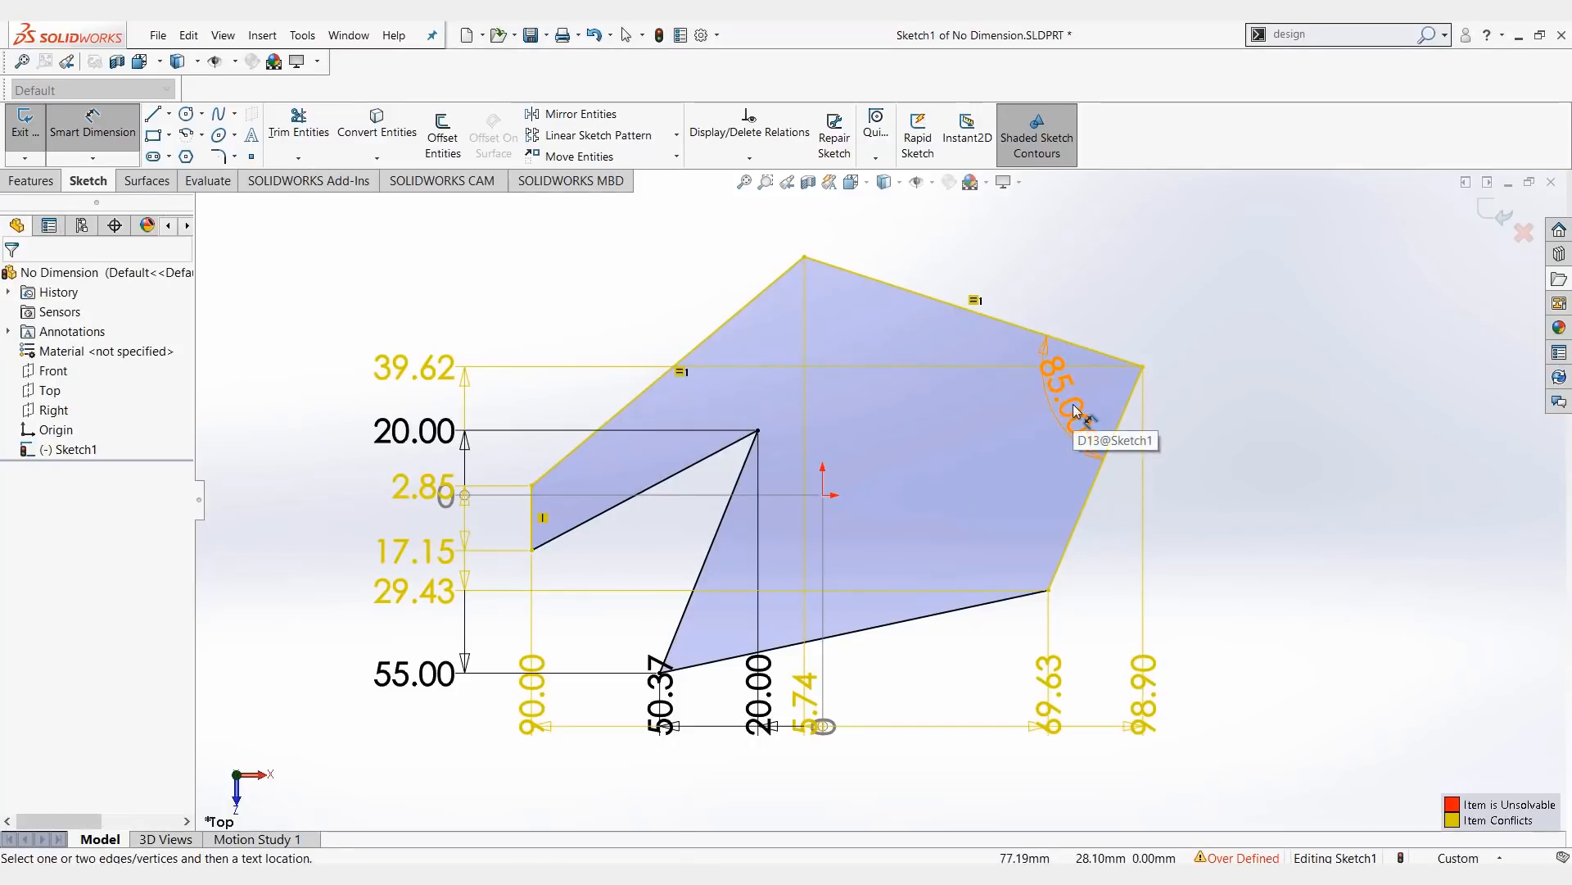
# - Delete the conflicting automatic ordinate dimensions, keeping the 85° angle
pyautogui.click(1068, 392)
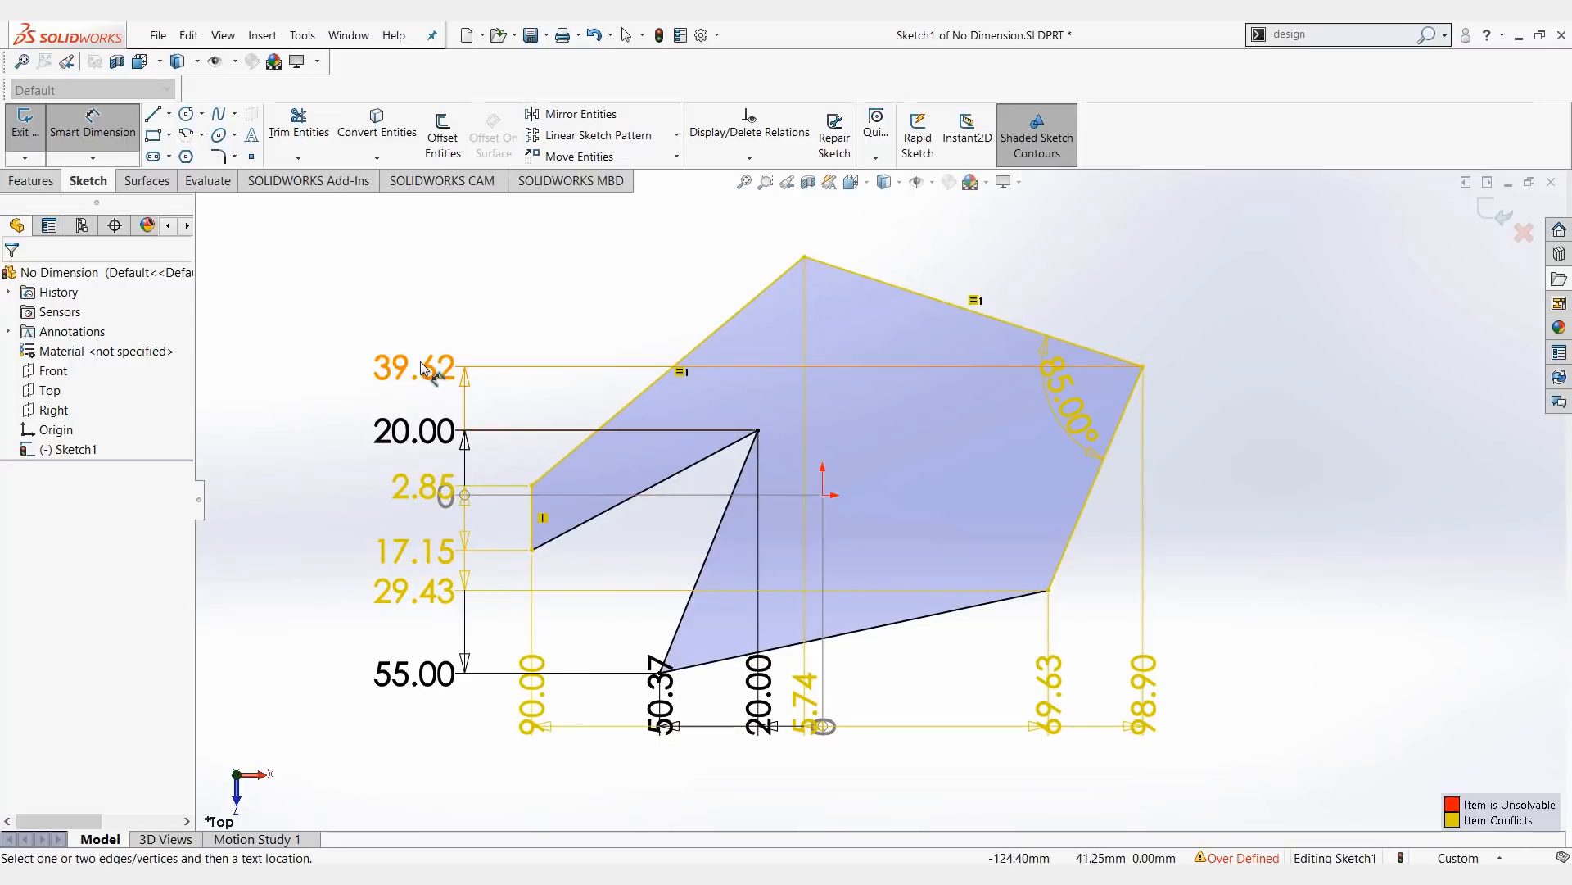
pyautogui.click(973, 303)
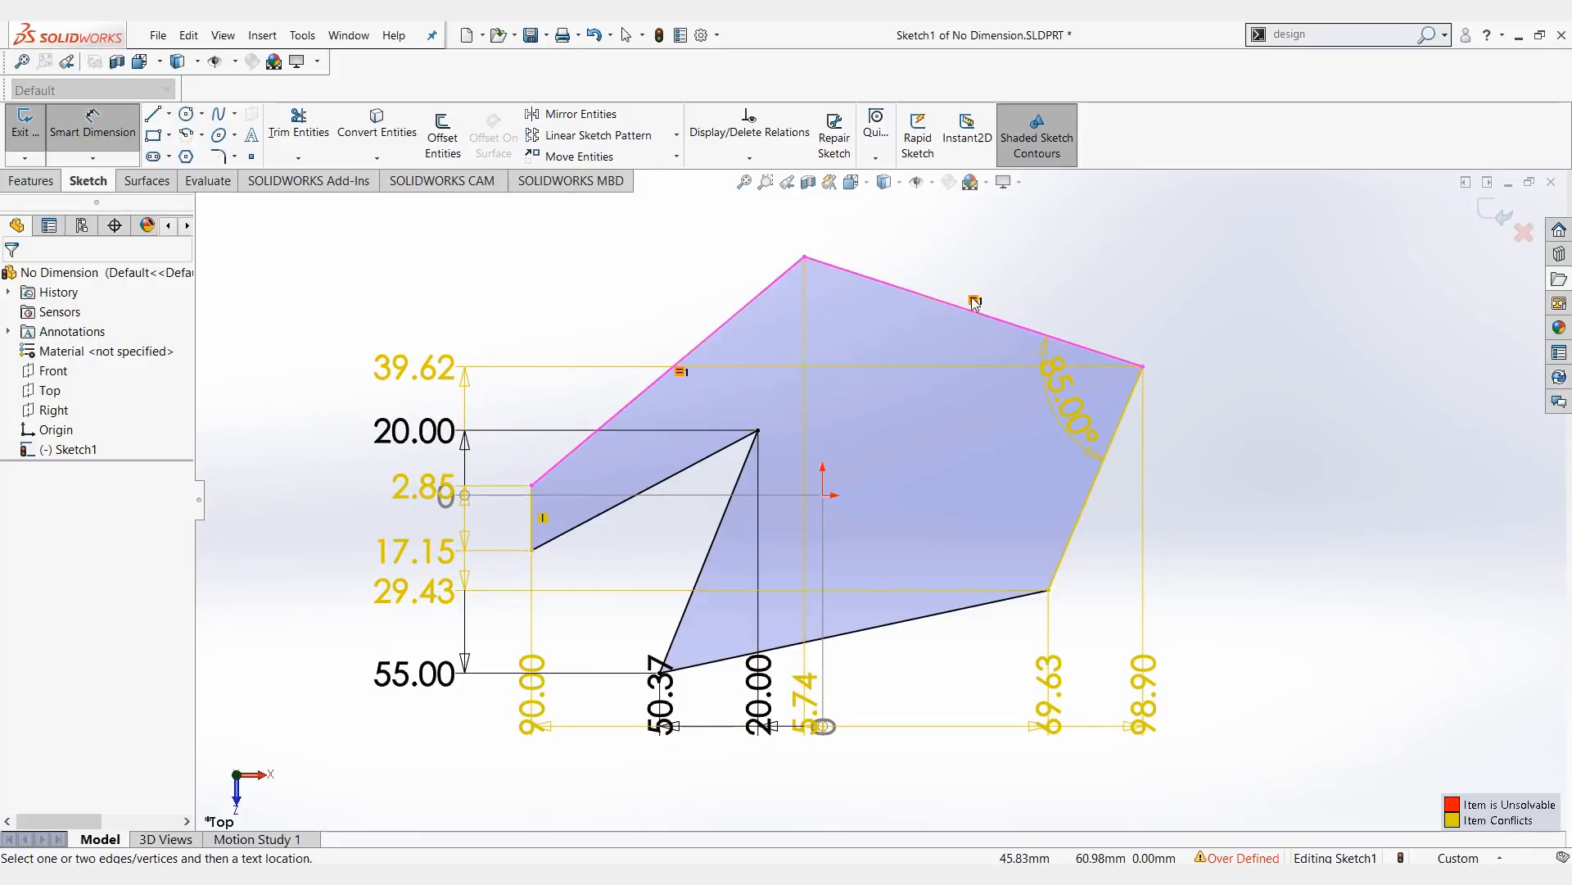
pyautogui.moveTo(684, 376)
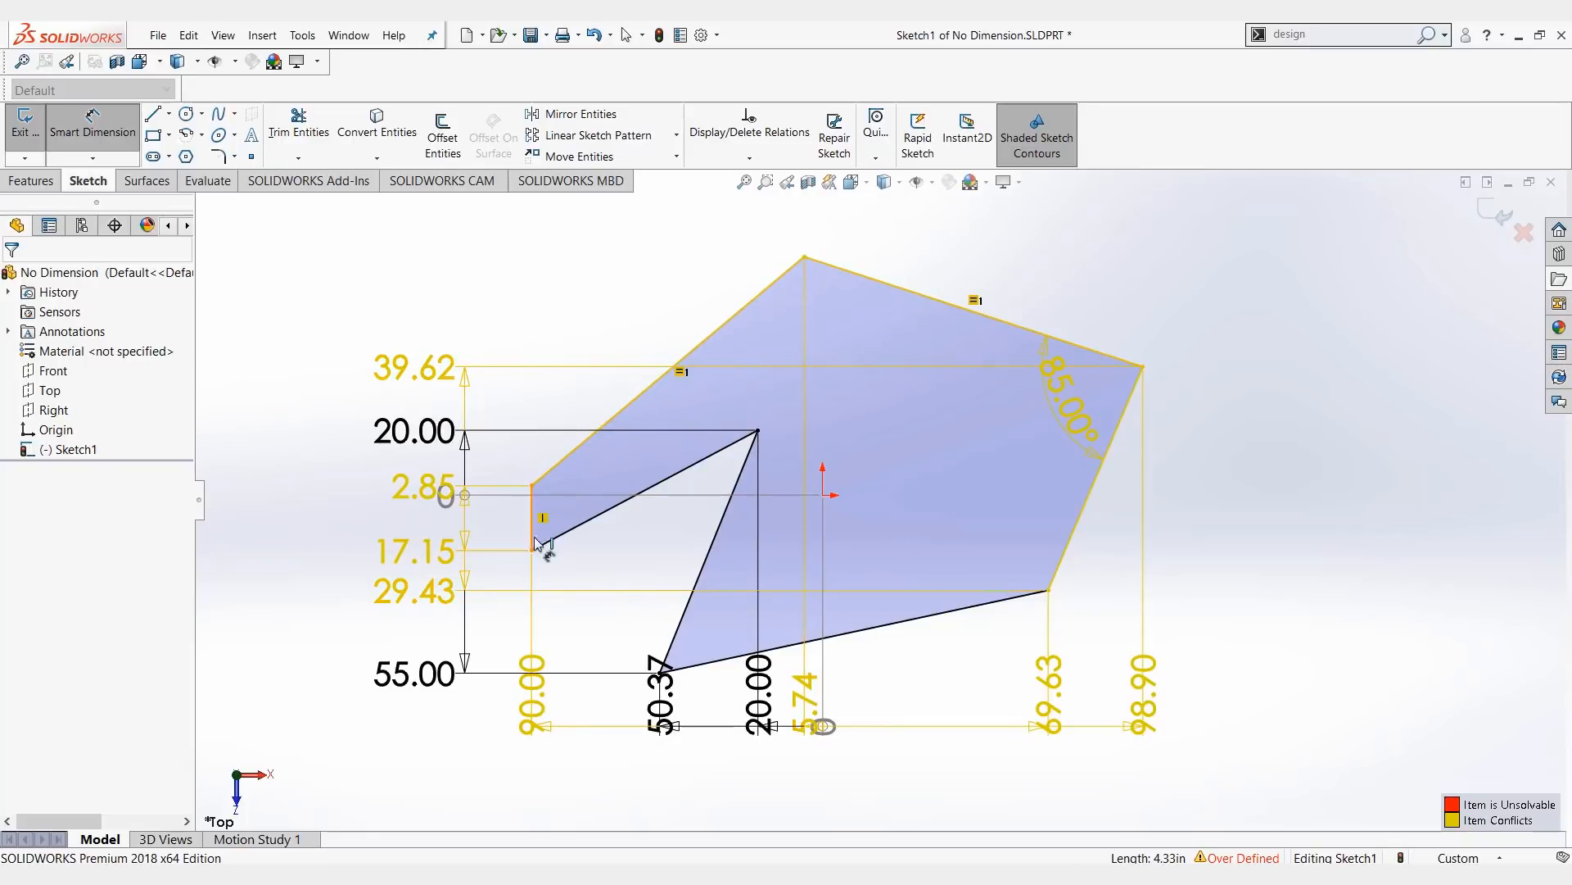
pyautogui.moveTo(594, 585)
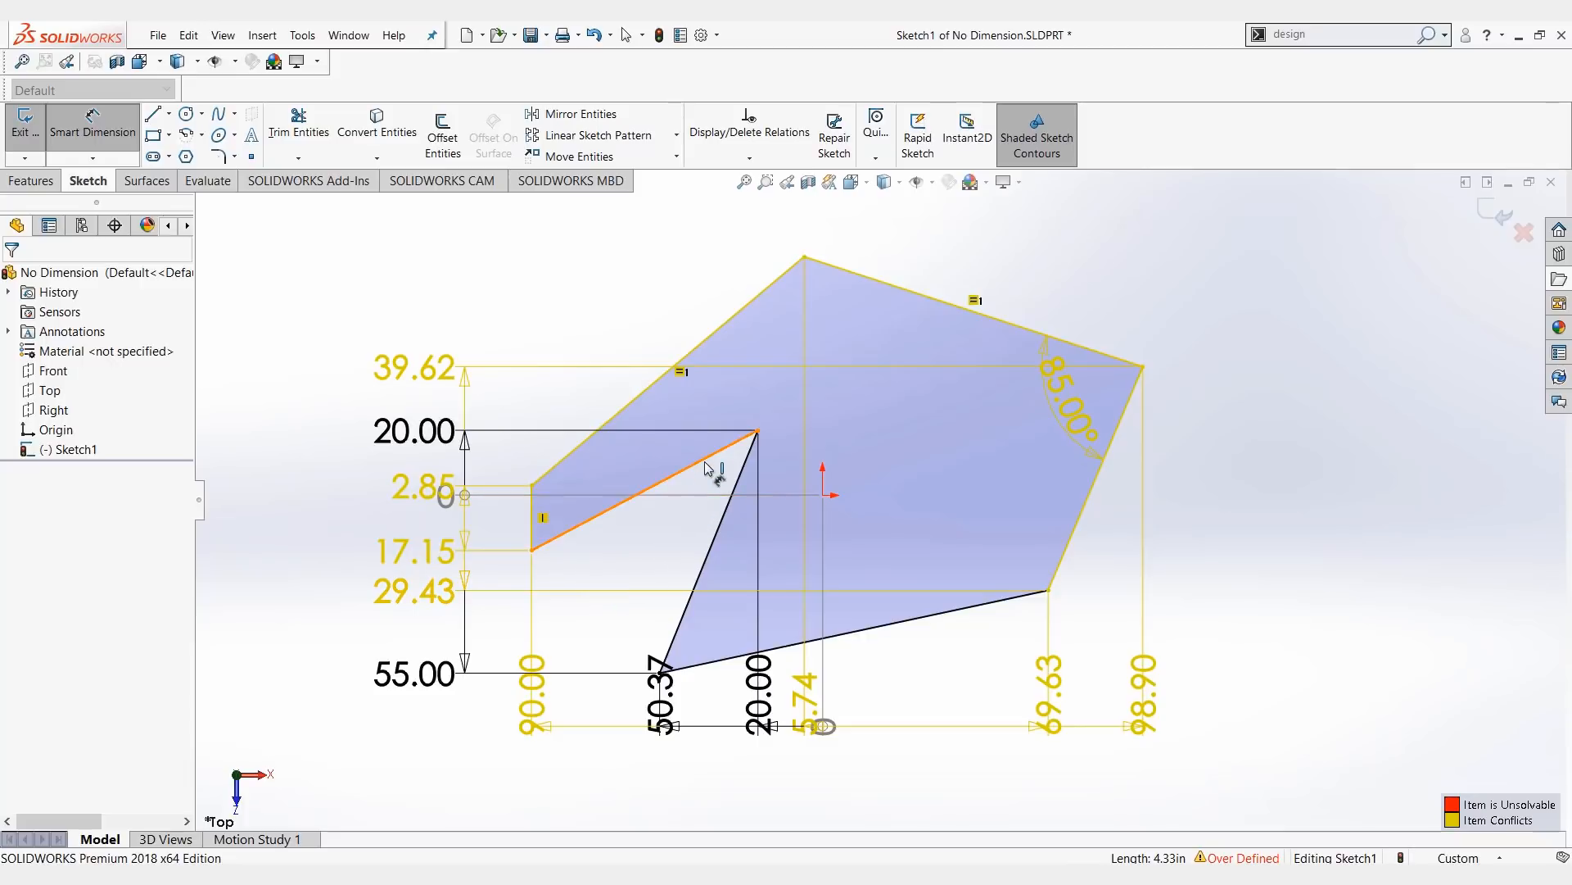
pyautogui.moveTo(631, 567)
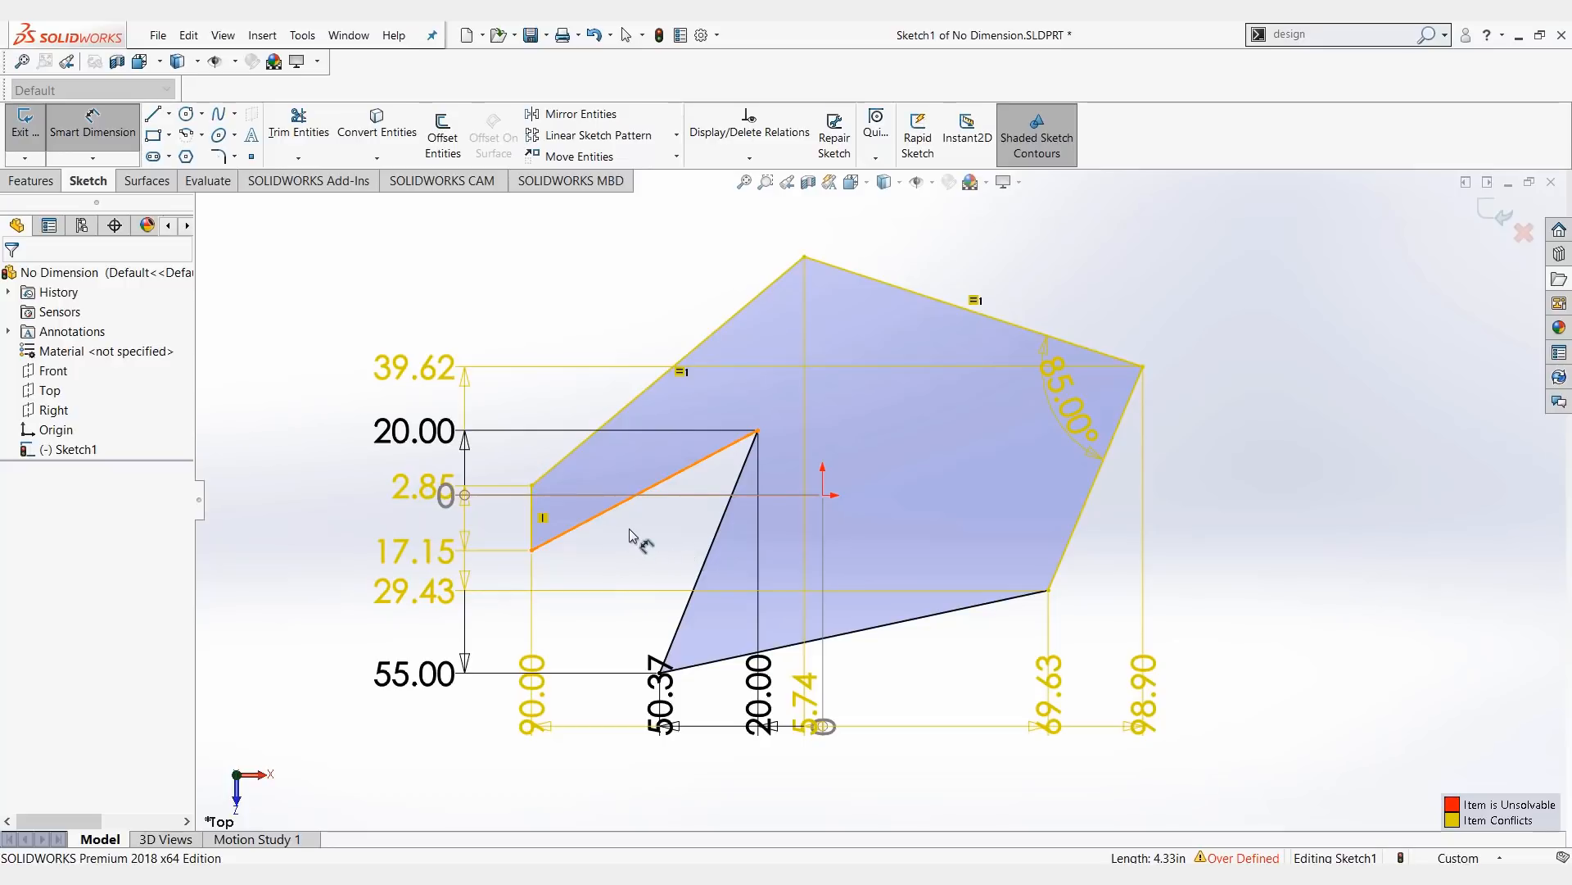
pyautogui.click(749, 131)
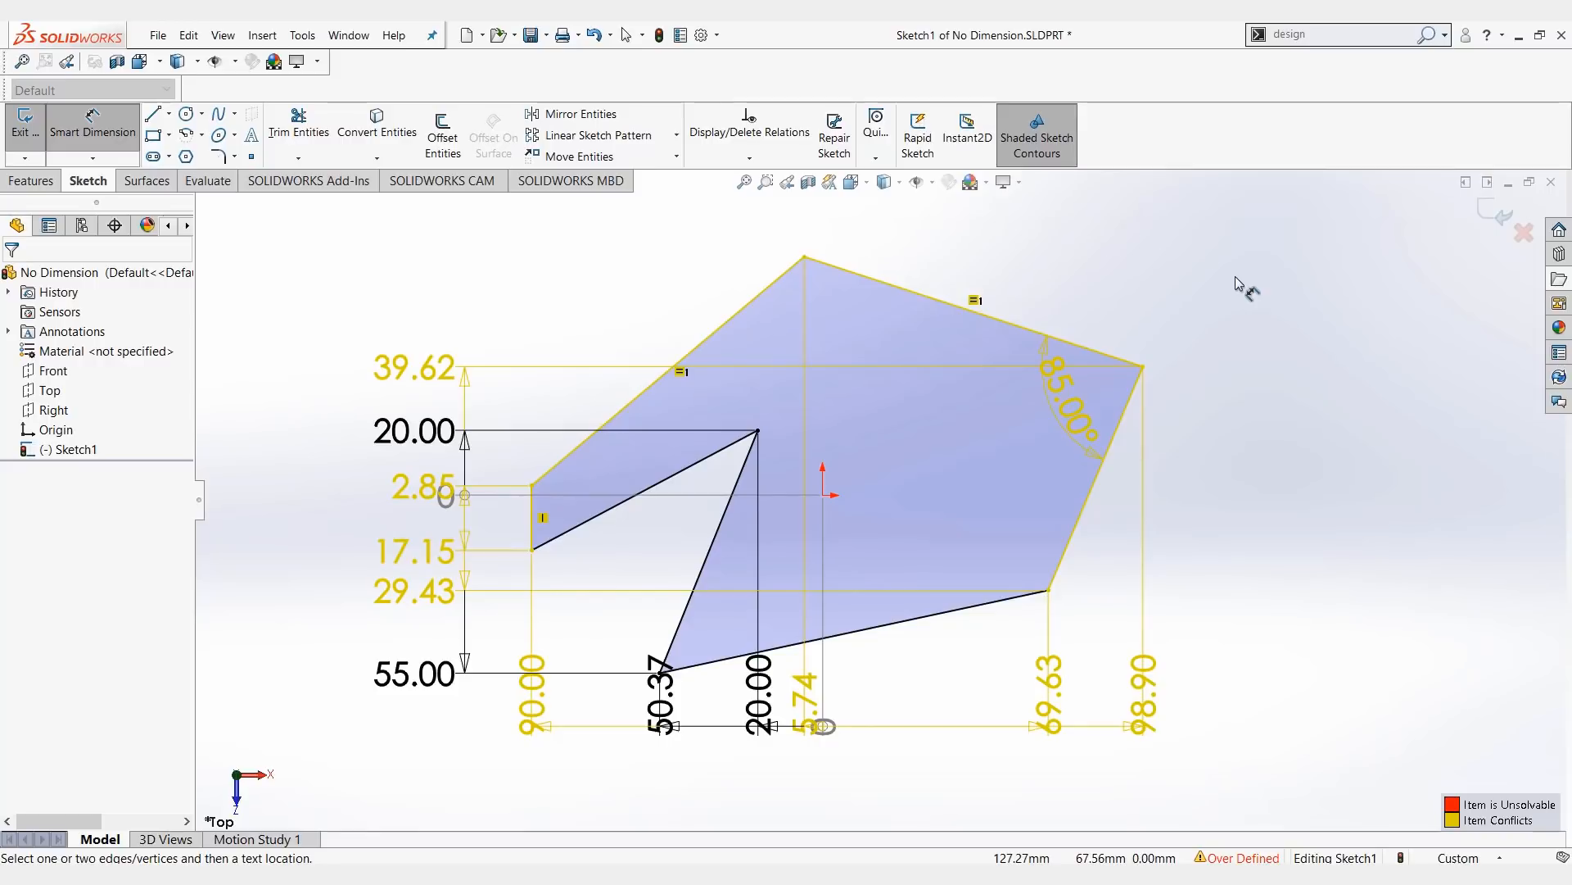
pyautogui.click(1068, 411)
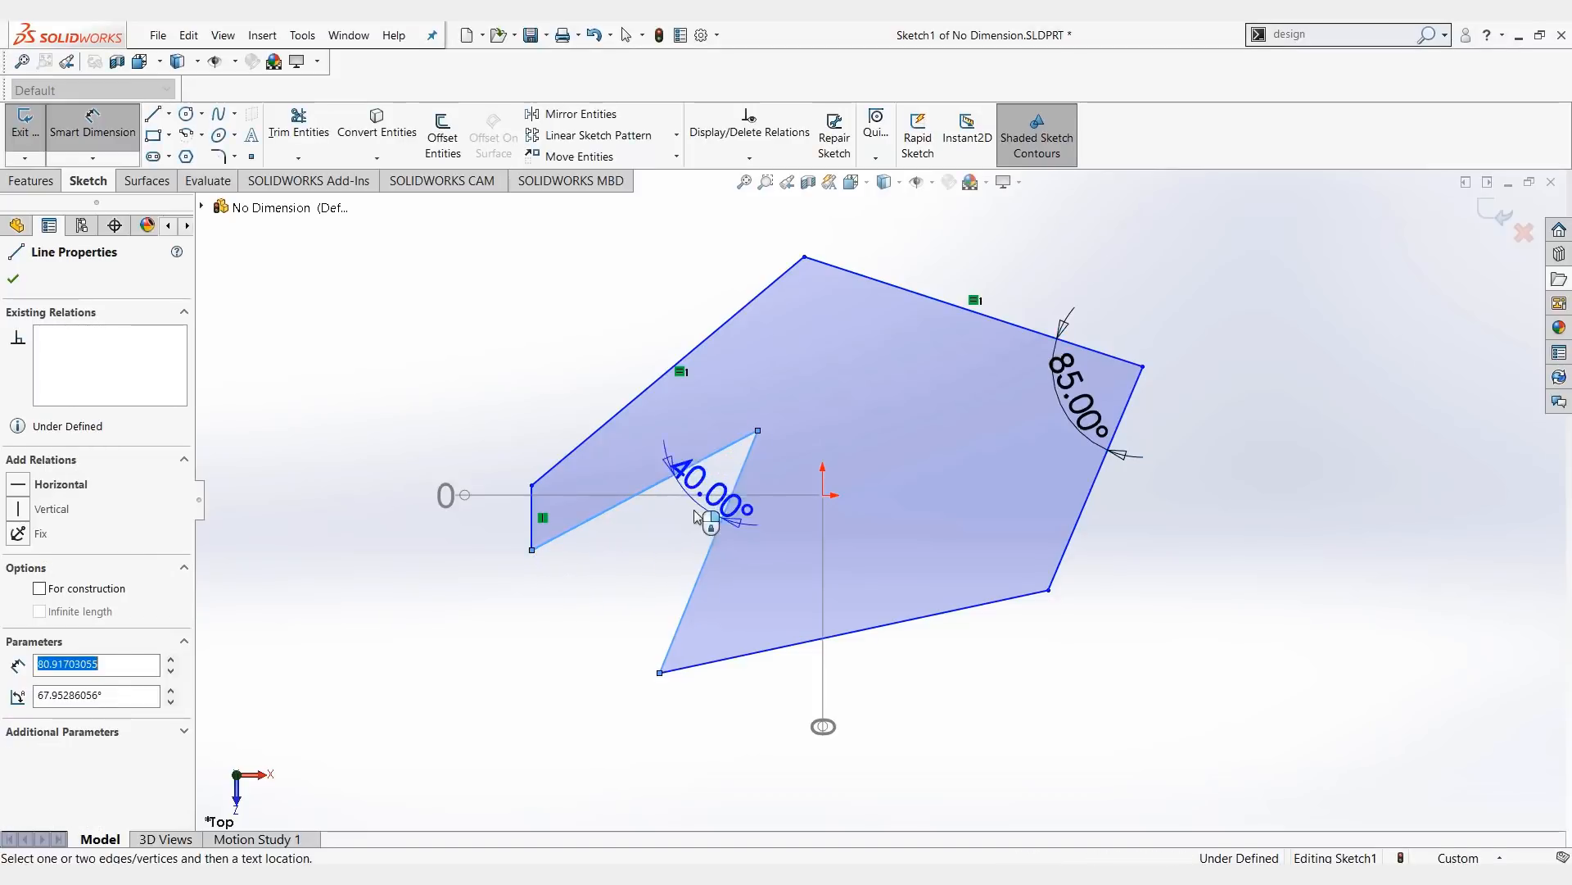
# - Add a 40° angle between the notch edges and rerun Fully Define Sketch
pyautogui.click(707, 527)
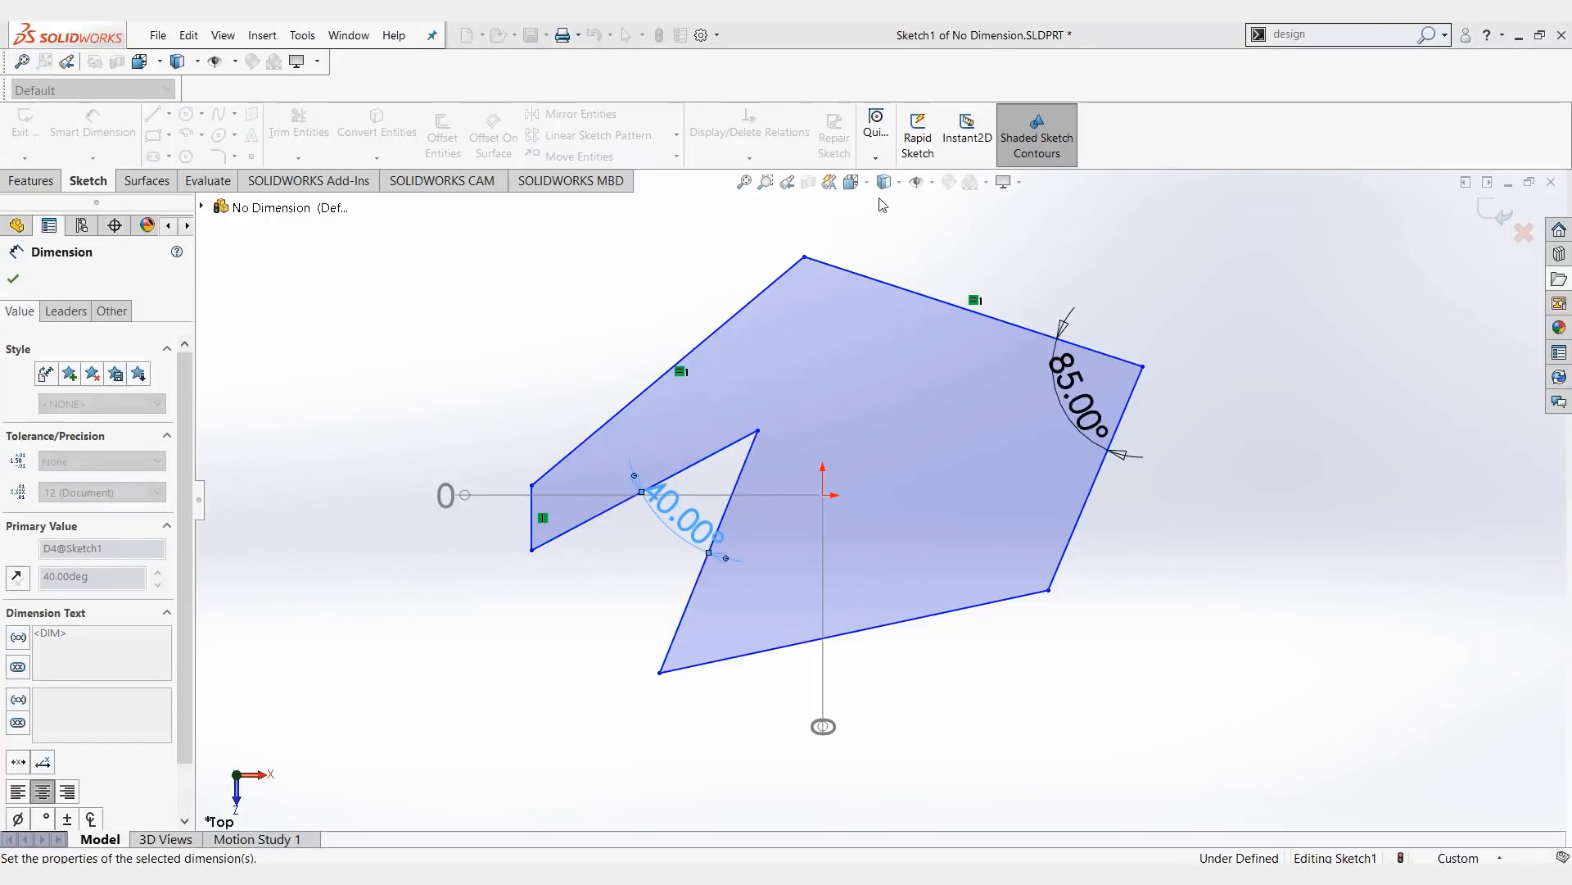
pyautogui.click(750, 136)
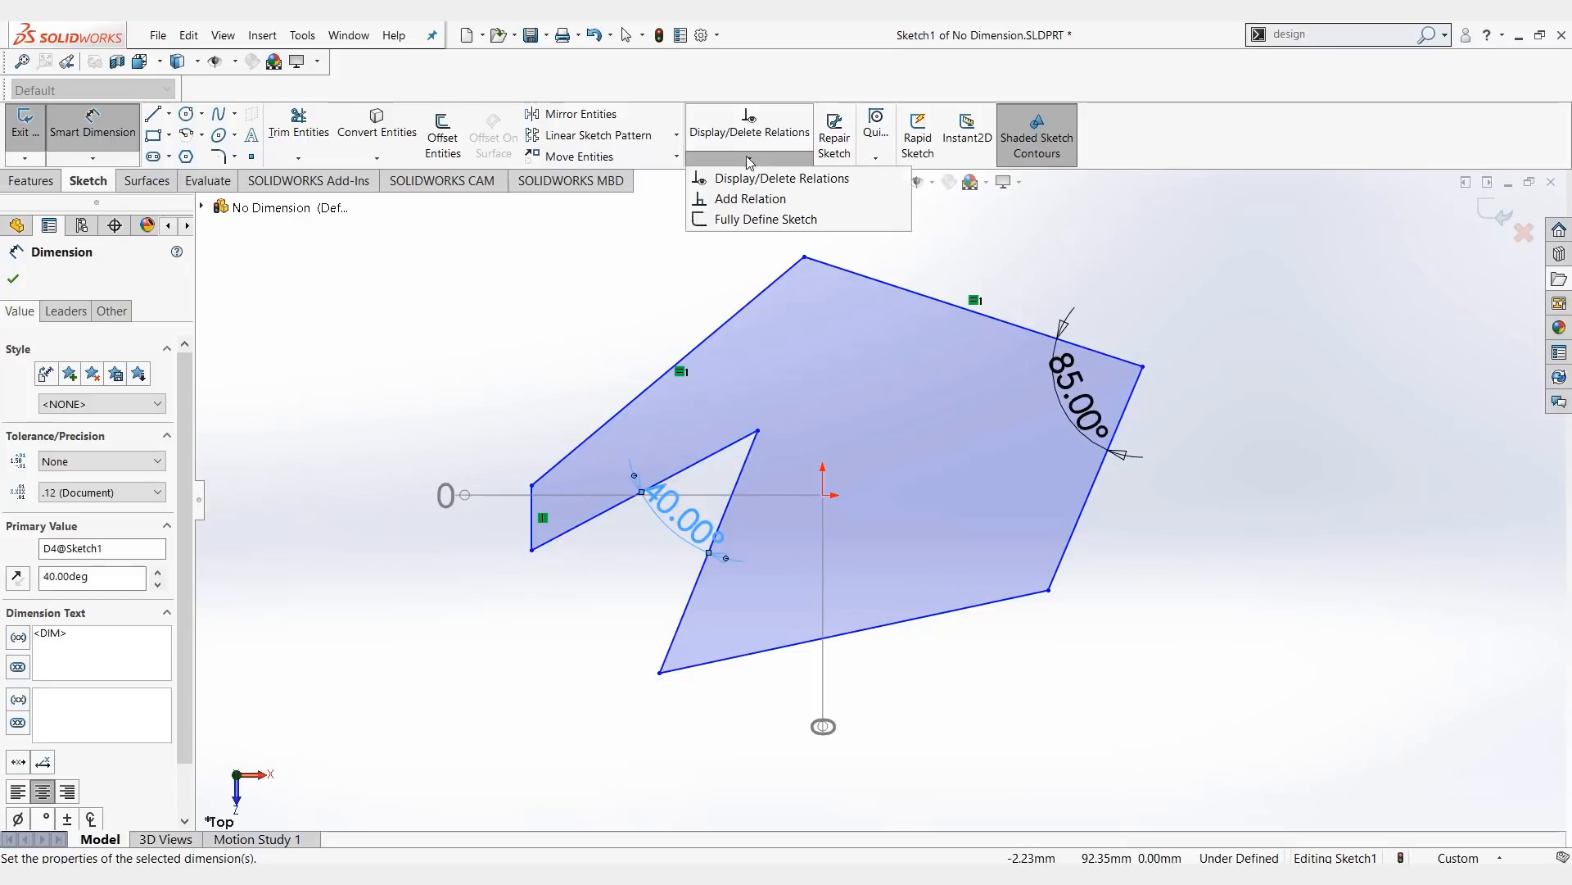
pyautogui.click(767, 219)
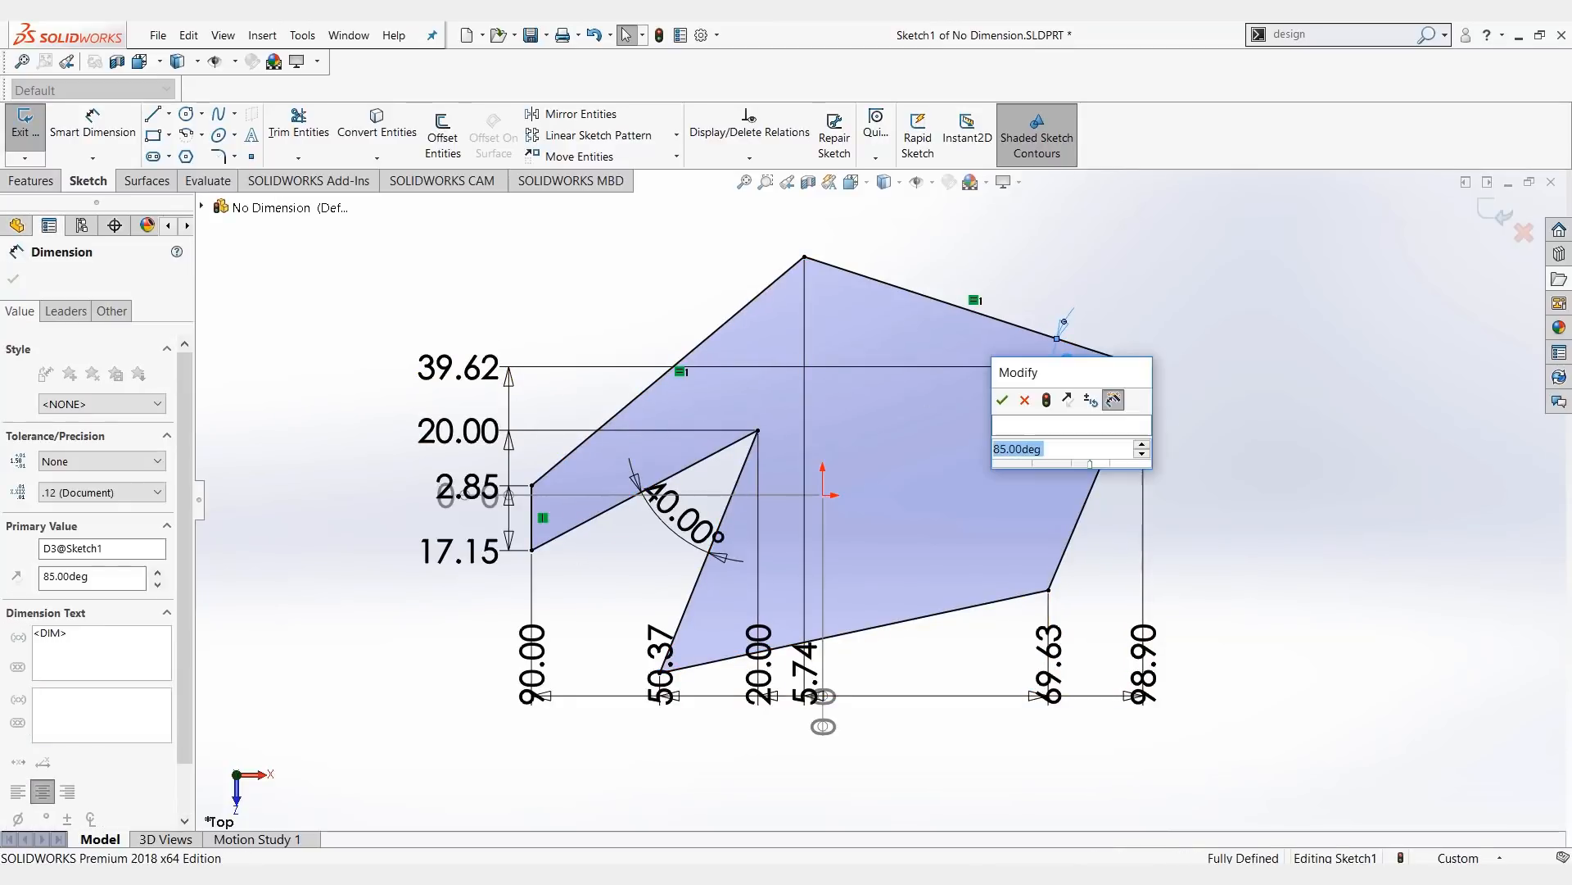
# - Change the right-corner angle from 85° to 90.00deg
pyautogui.click(1001, 401)
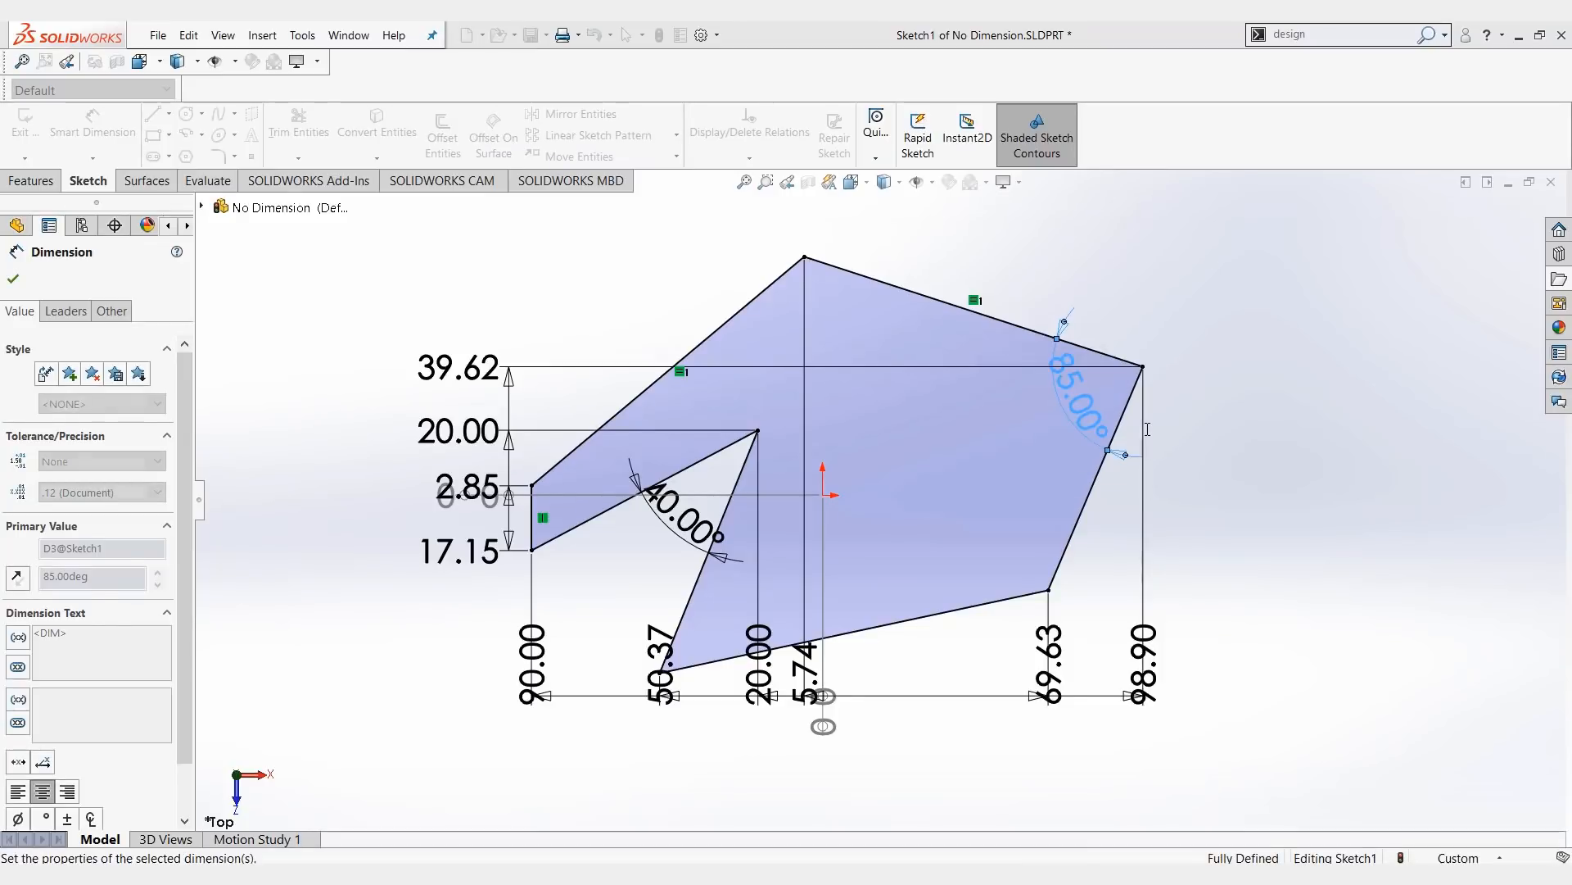
pyautogui.write('90.00deg')
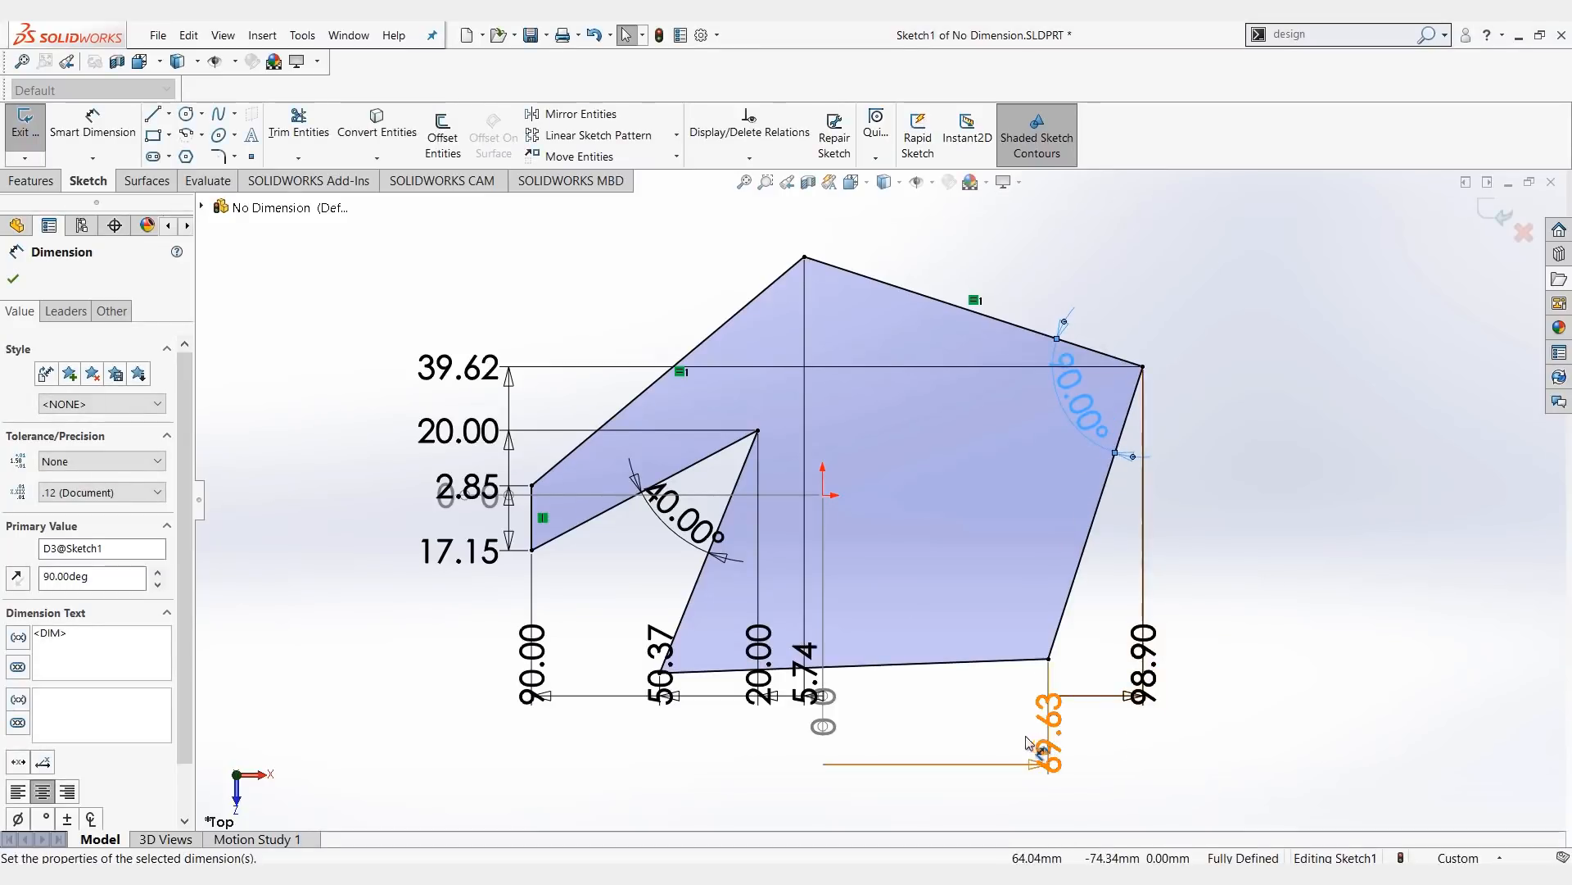